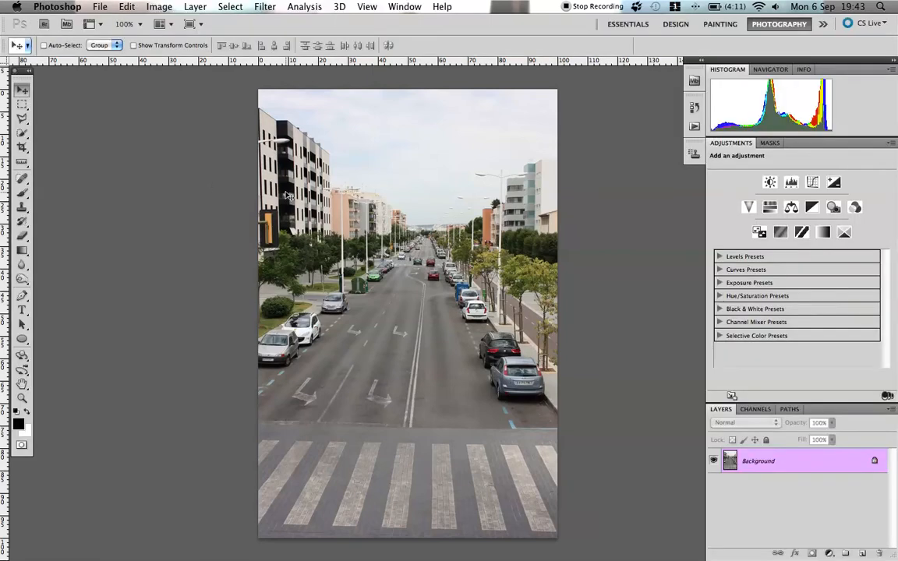
- Add a Levels adjustment layer above the Background of the street photo
click(56, 6)
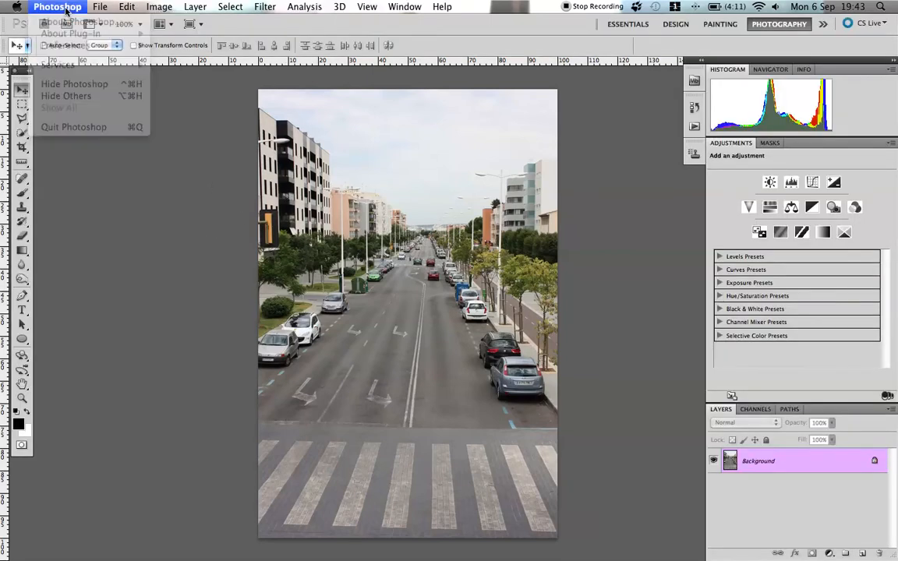
click(220, 188)
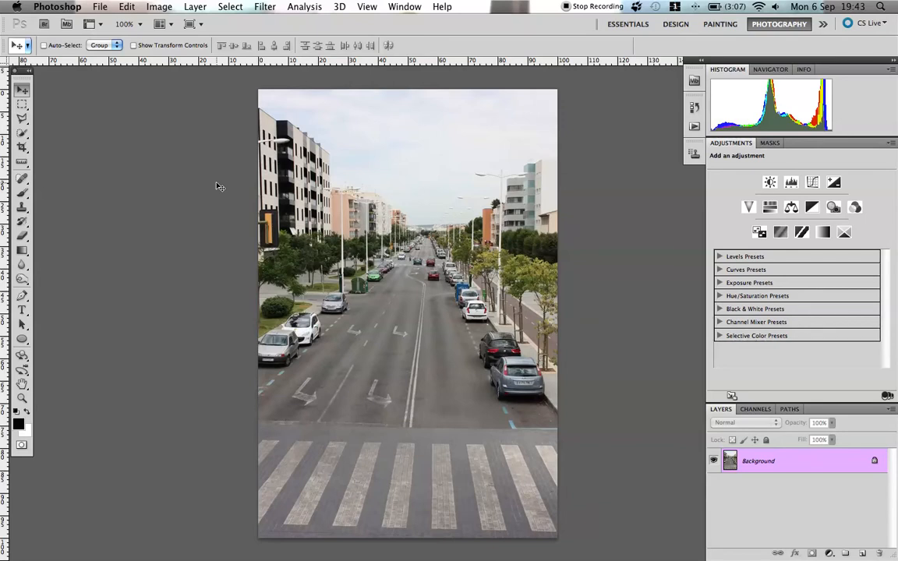
mouse_move(540, 150)
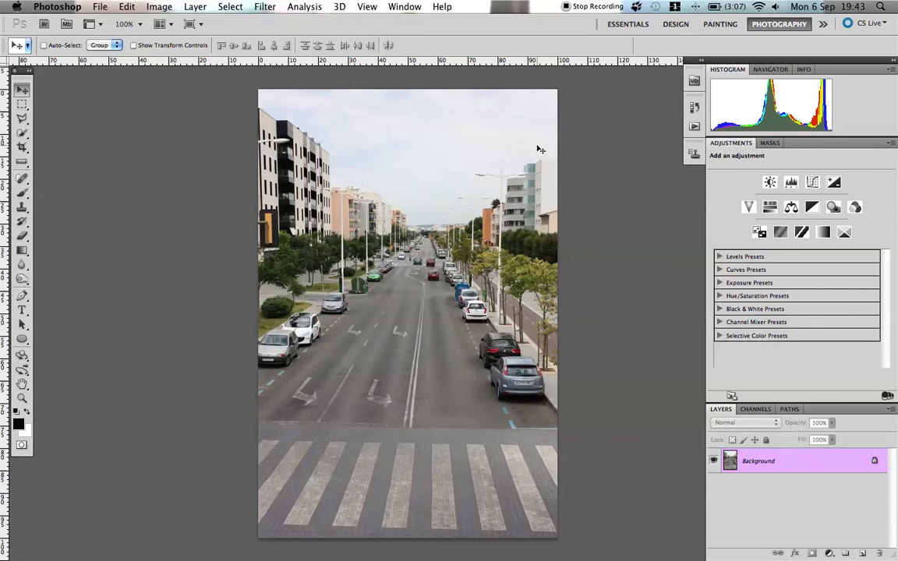
mouse_move(203, 347)
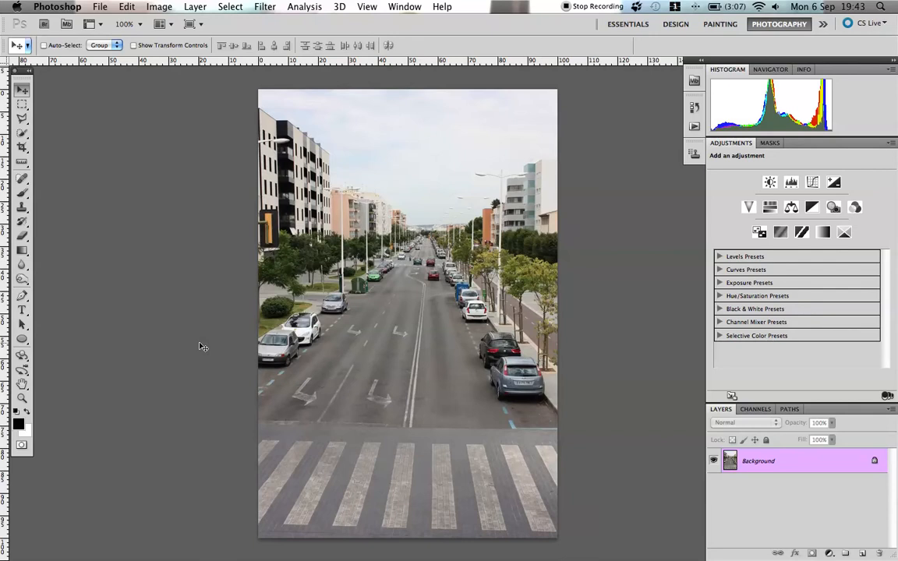
mouse_move(133, 339)
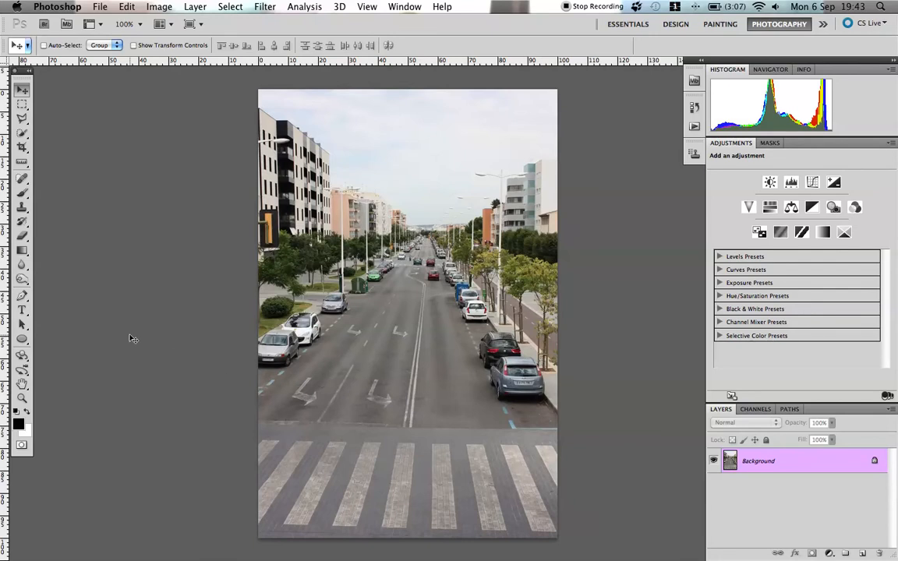
mouse_move(140, 326)
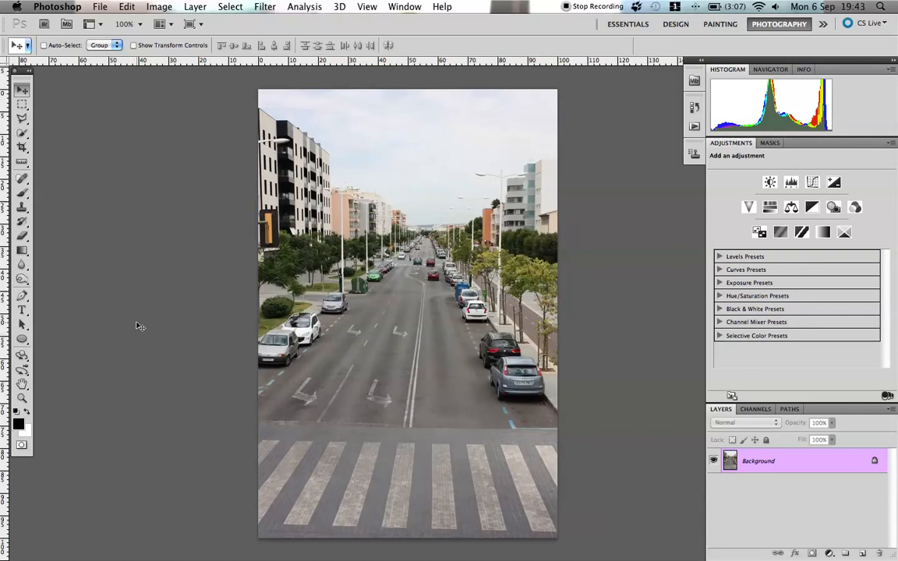
mouse_move(755, 183)
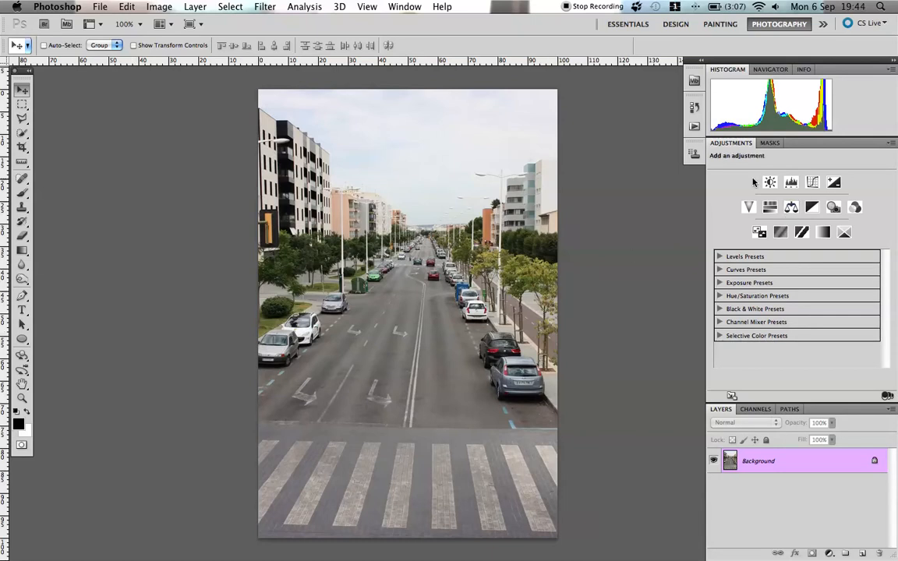
click(812, 181)
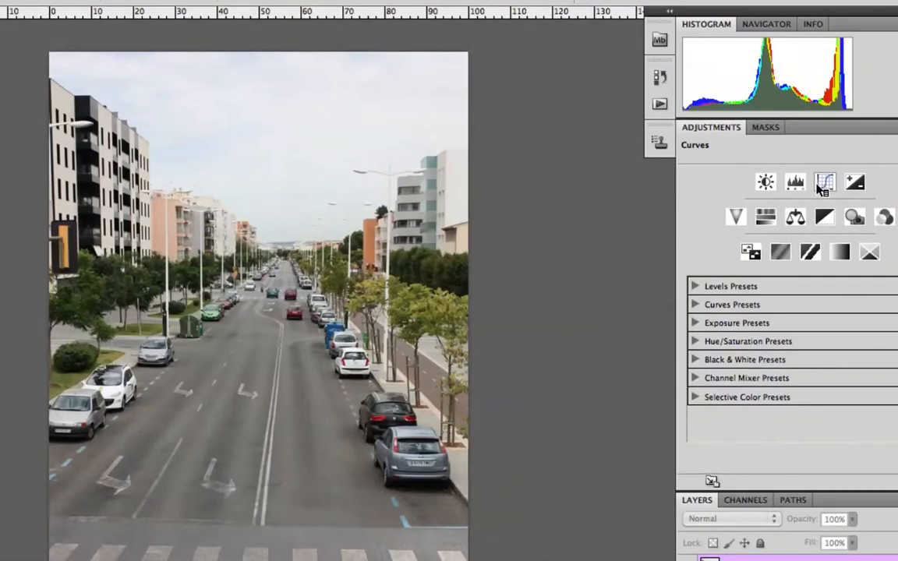
click(795, 182)
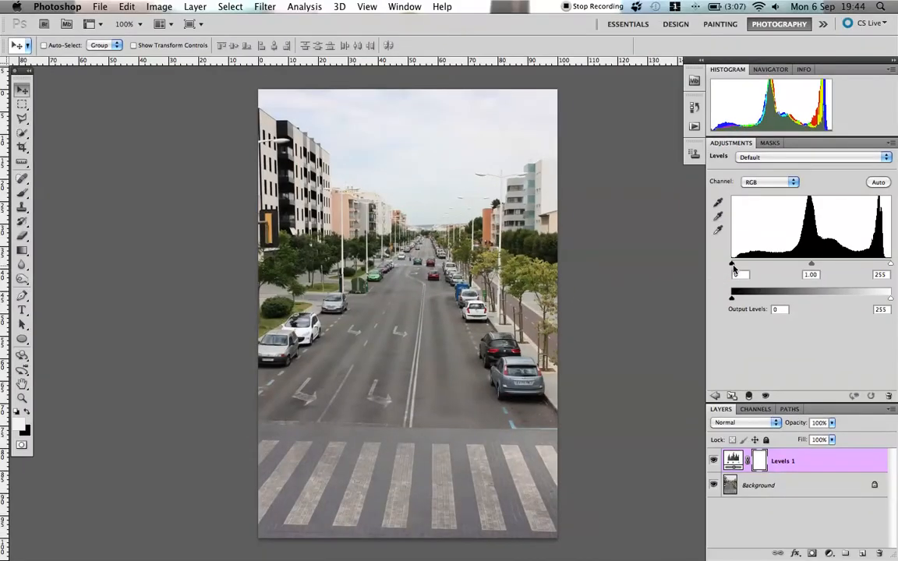
- Pull the black and white input sliders inward and set the midtone gamma to about 0.77
drag(731, 264, 739, 264)
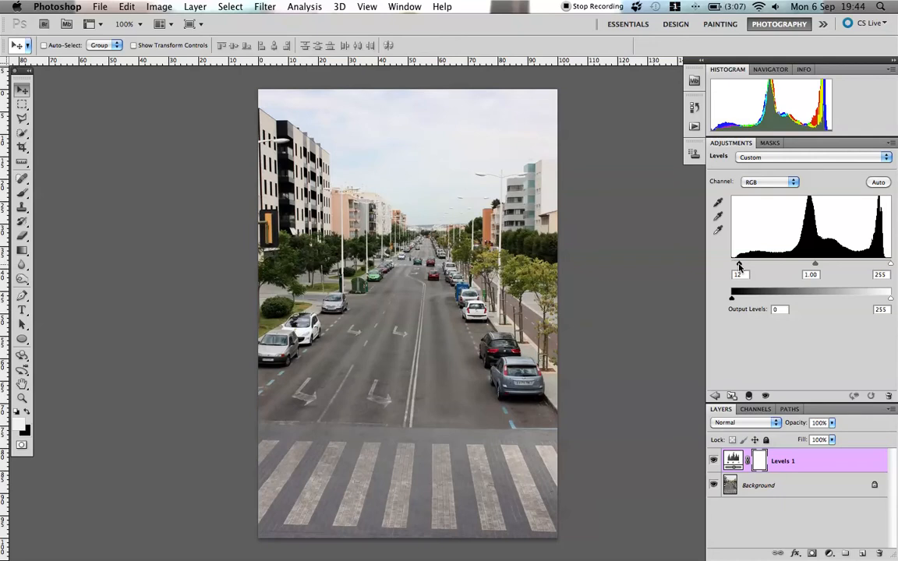
drag(890, 262, 881, 262)
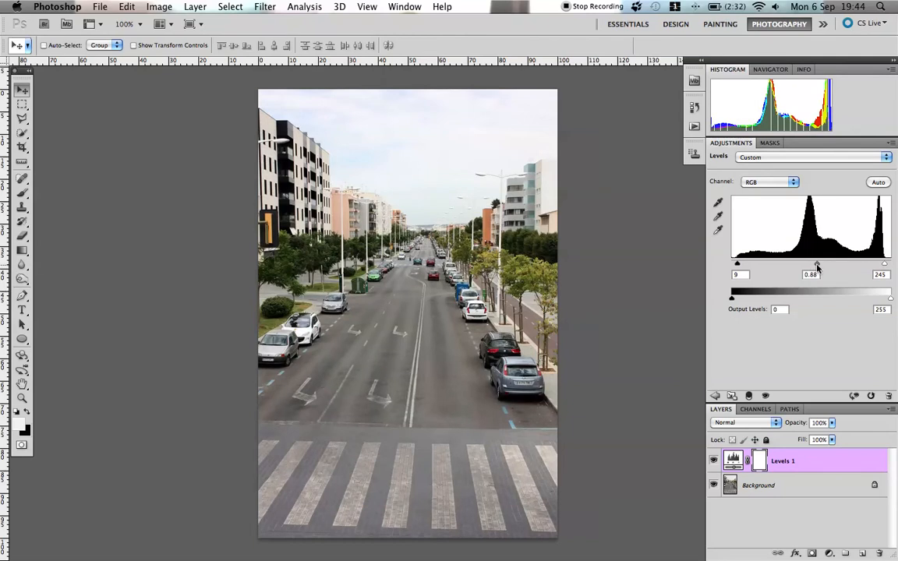
drag(817, 264, 820, 264)
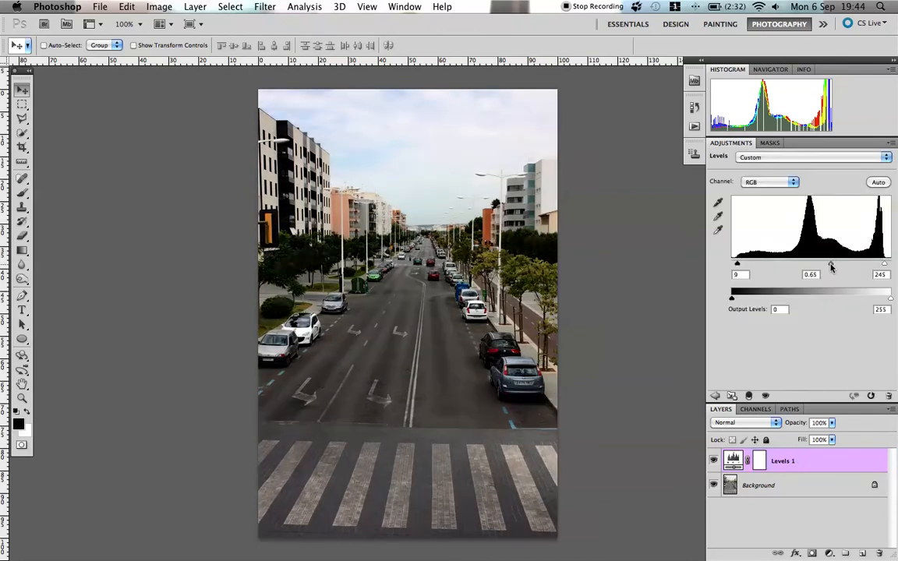
drag(831, 265, 824, 265)
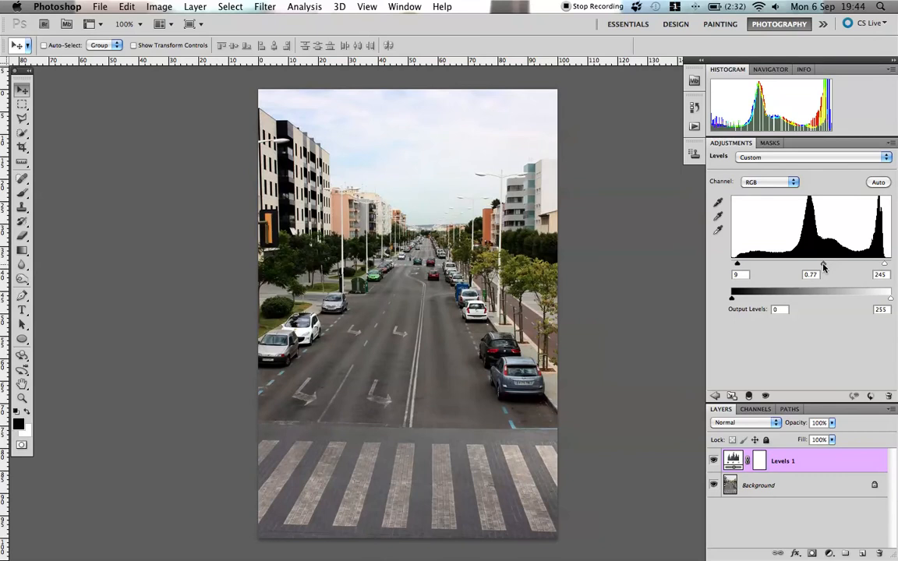
click(714, 396)
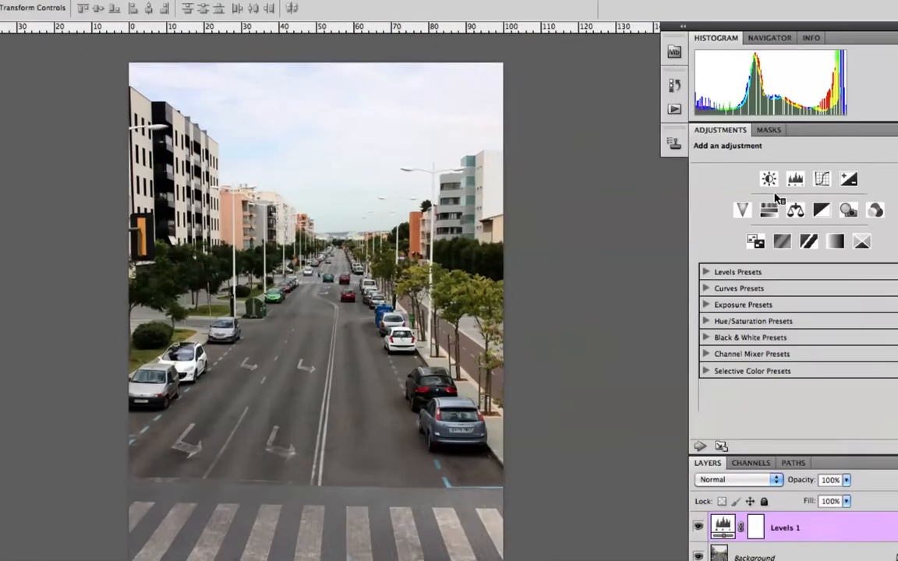
- Add a Curves adjustment layer and bend it into an S-curve with lowered shadows and lifted highlights
click(796, 178)
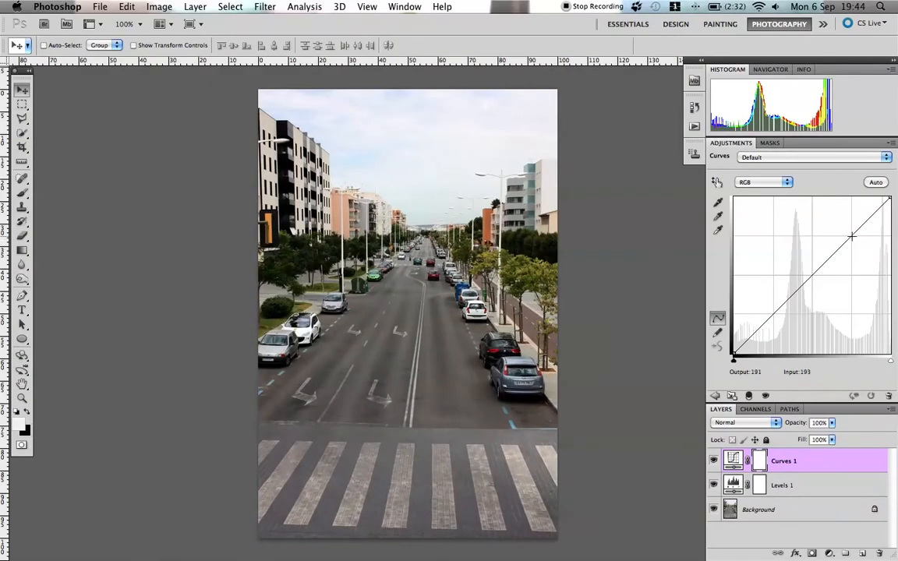
click(773, 311)
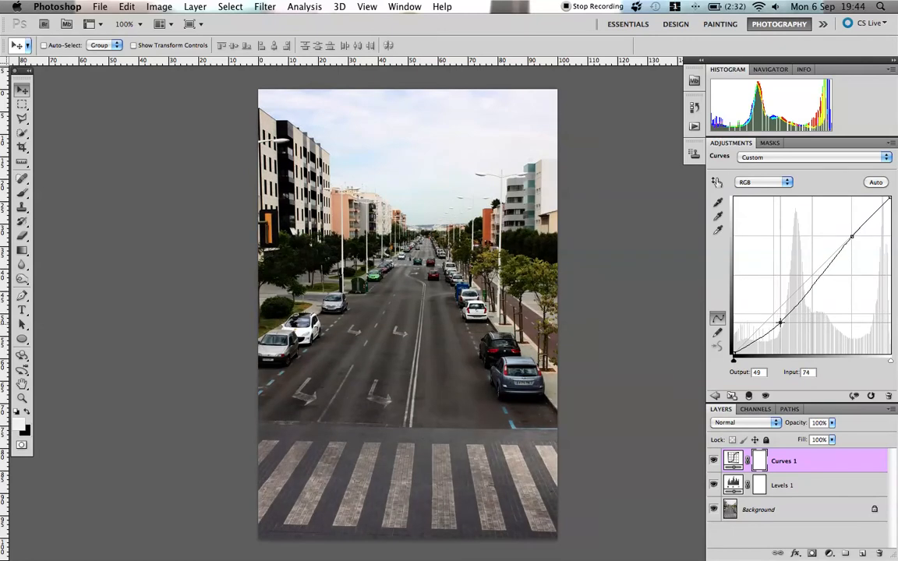
drag(780, 321, 795, 310)
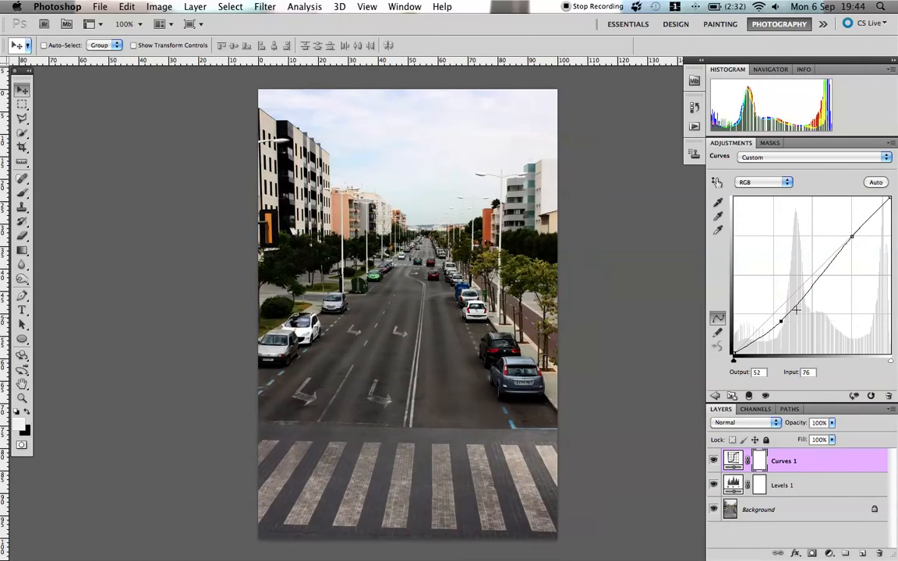
drag(852, 238, 849, 227)
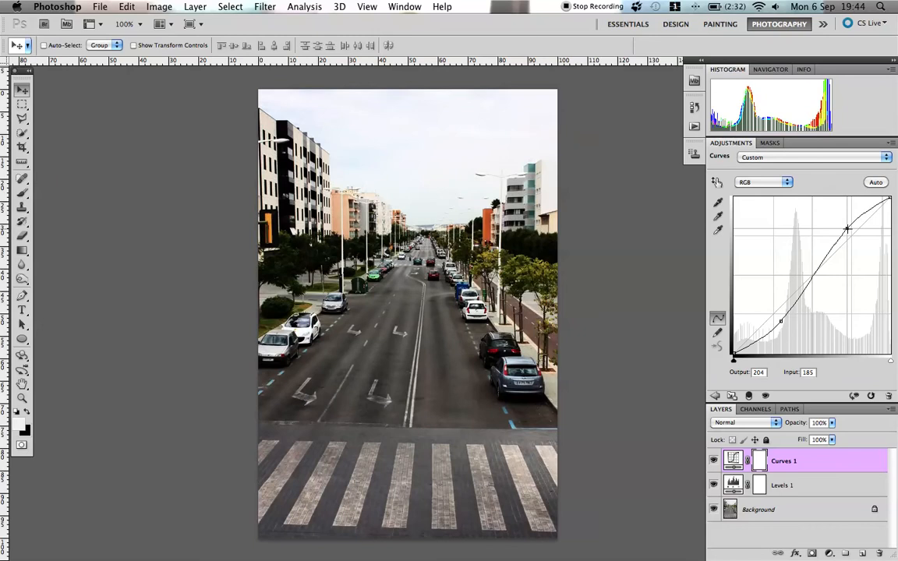
drag(849, 228, 861, 243)
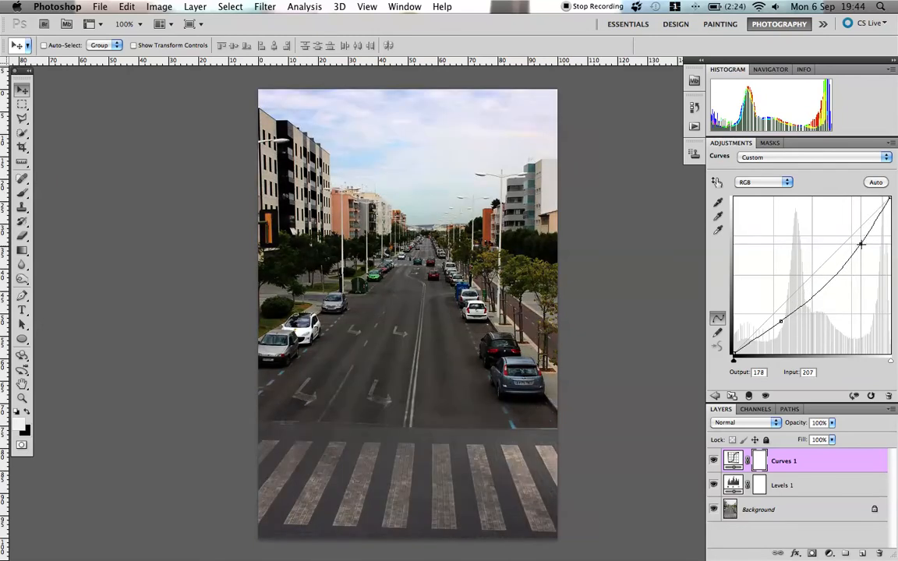
drag(861, 244, 847, 234)
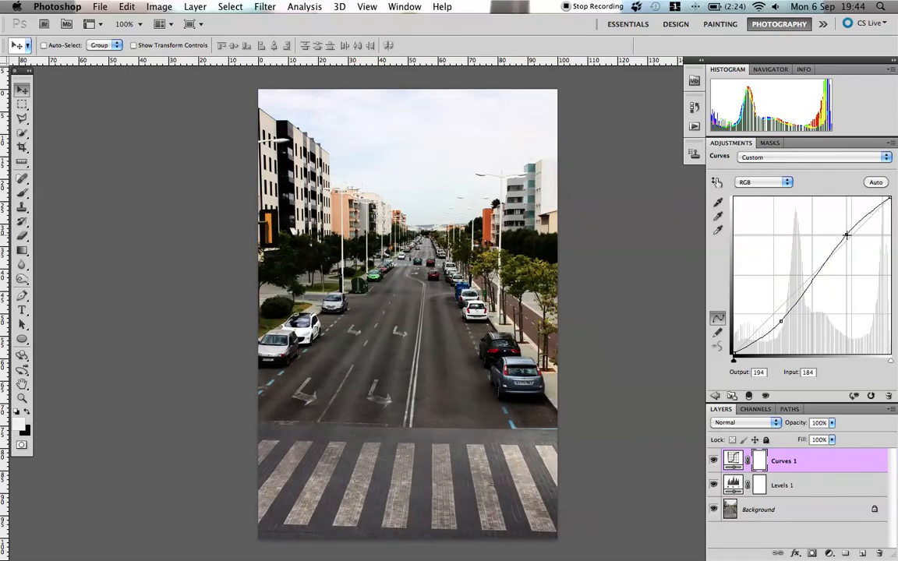
drag(847, 234, 855, 241)
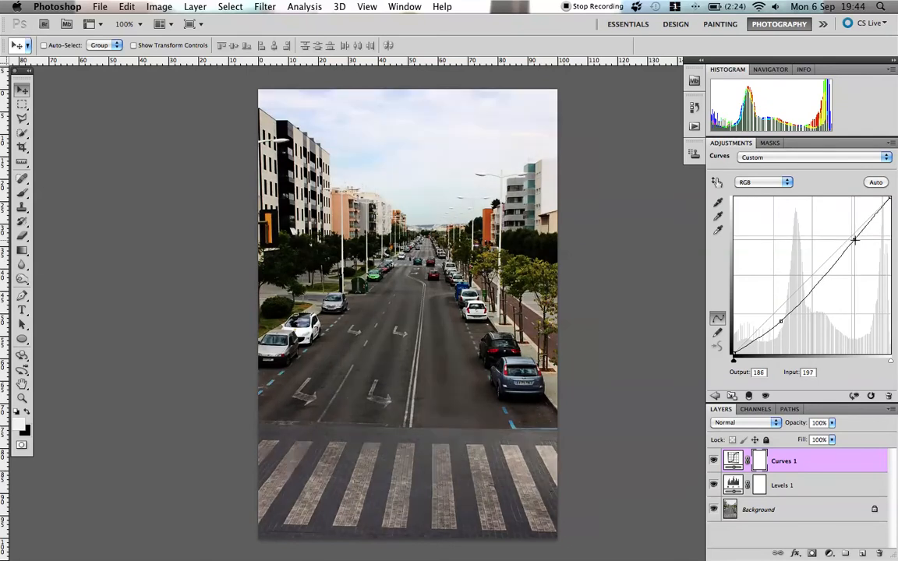
drag(854, 240, 848, 231)
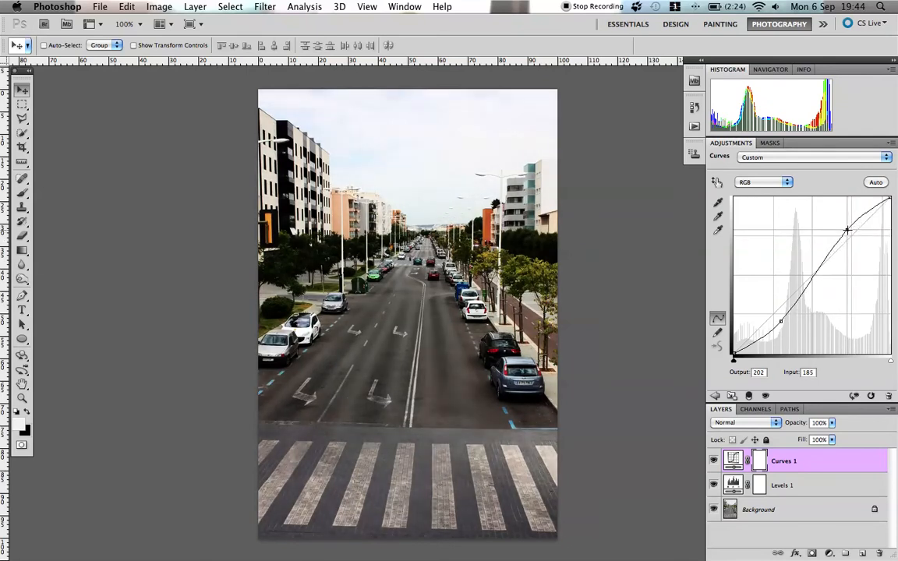
- Blend the Curves layer as Luminosity and make the Background layer active
click(745, 421)
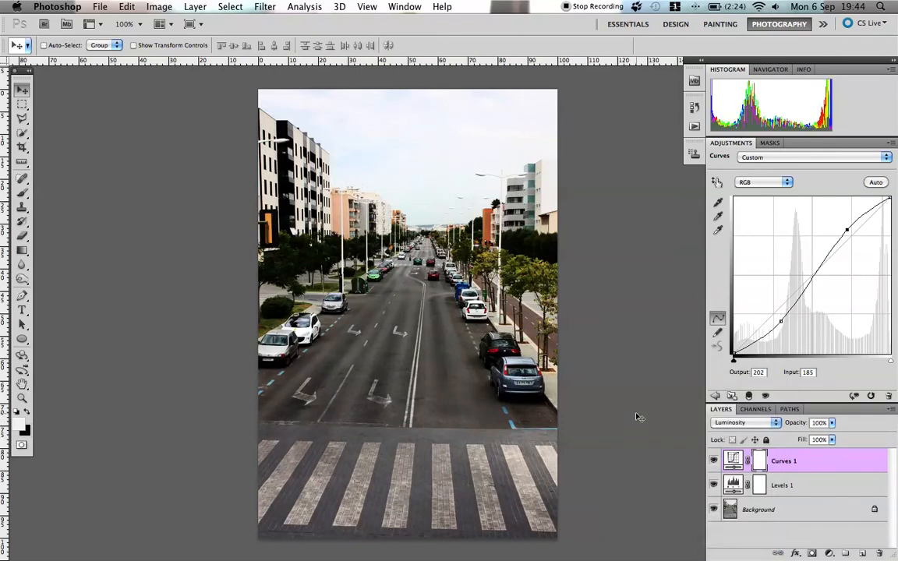
click(714, 461)
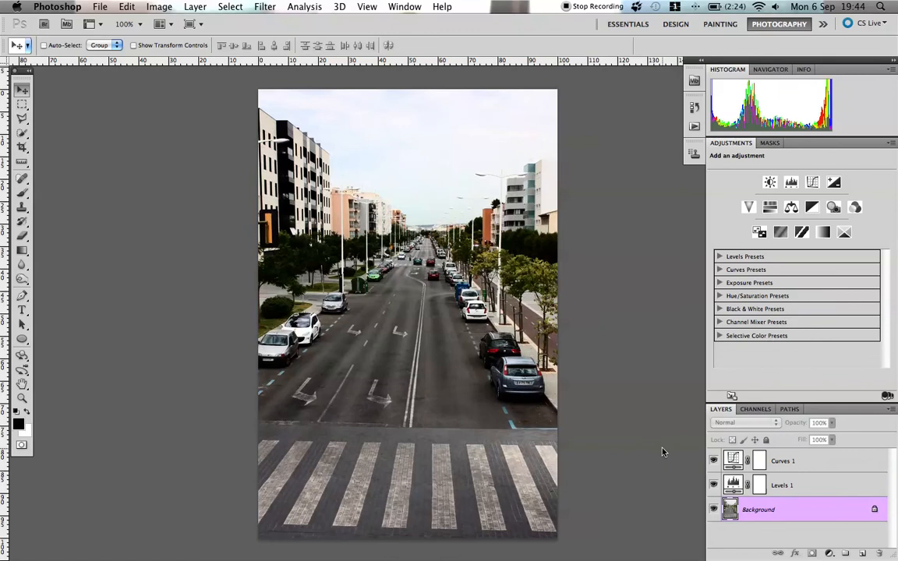
mouse_move(699, 501)
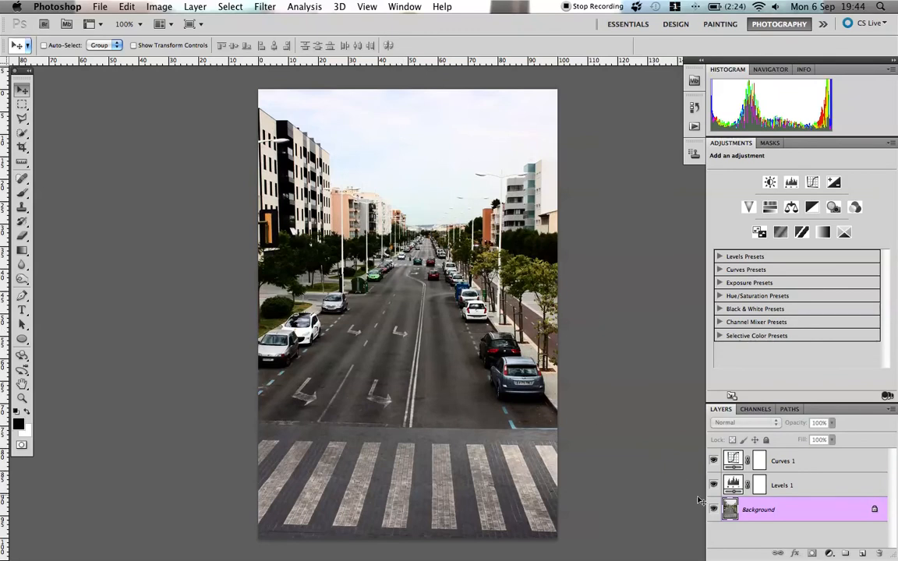
- Add a Brightness/Contrast layer with Contrast 25 and Brightness -7, then target Background for the next adjustment
click(714, 462)
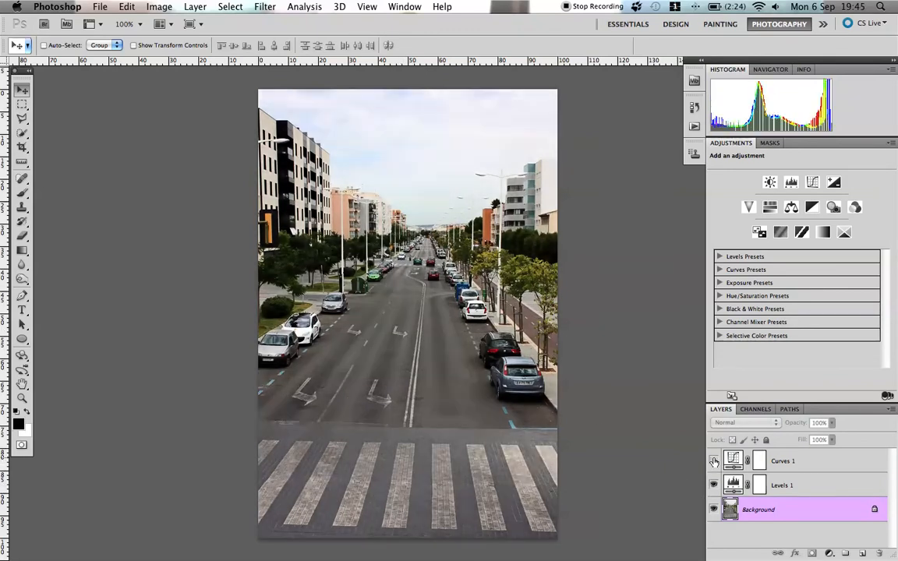
click(714, 462)
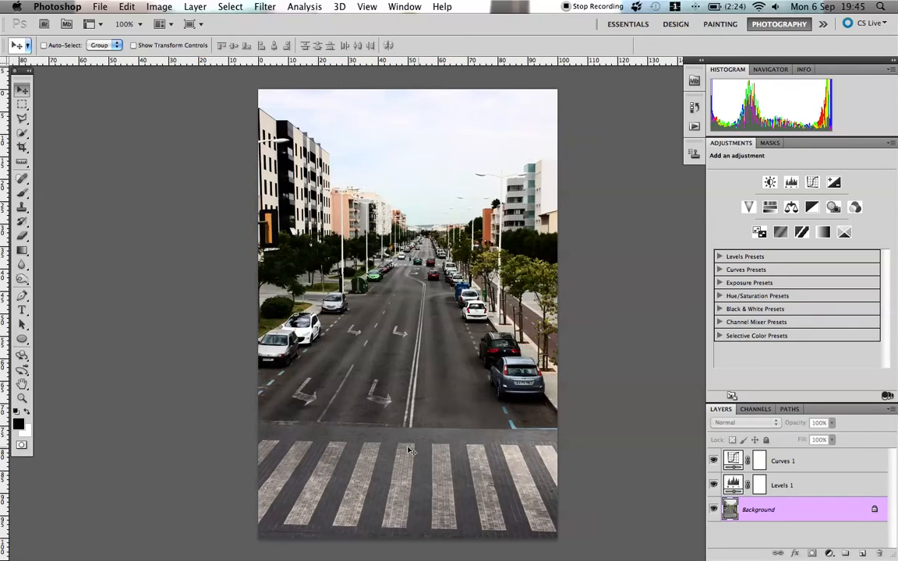
mouse_move(767, 280)
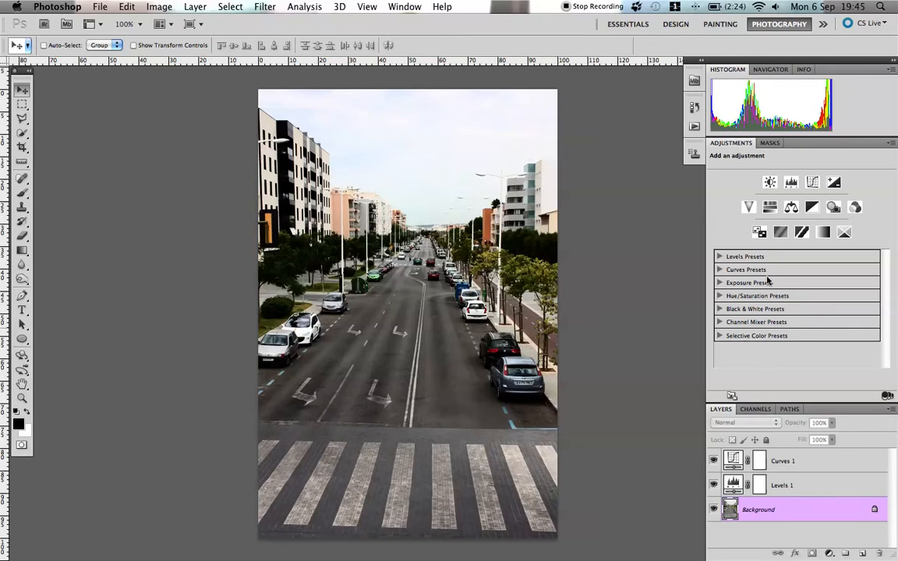
click(790, 181)
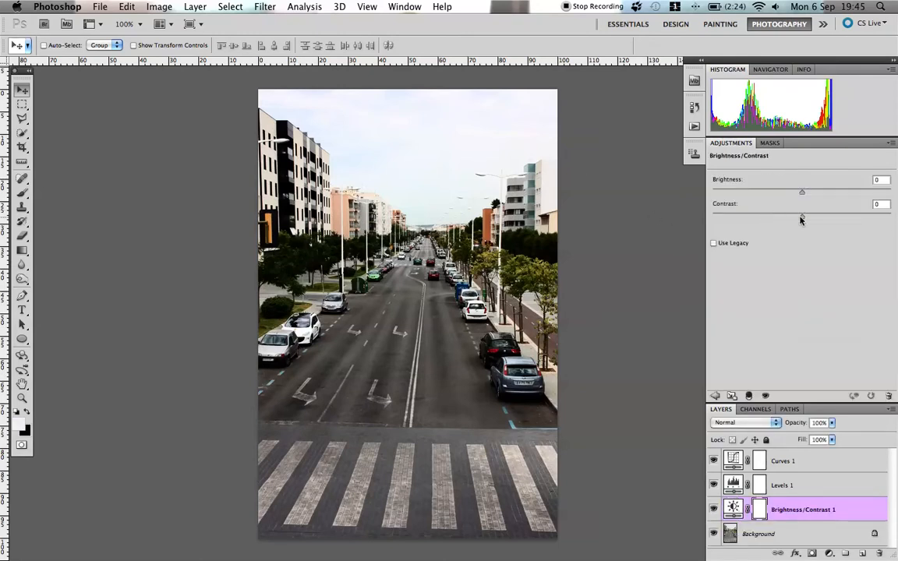
drag(802, 217, 824, 217)
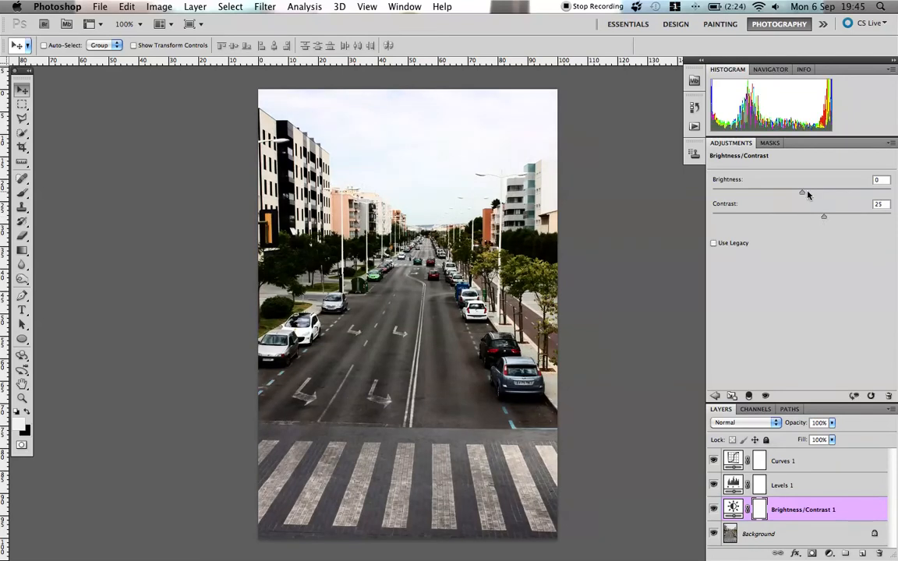
drag(802, 192, 799, 192)
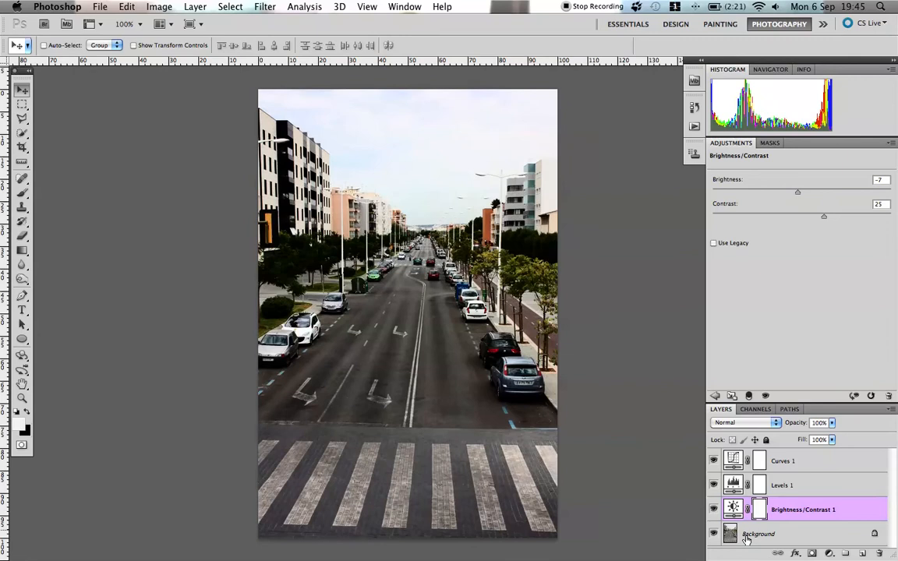
click(758, 533)
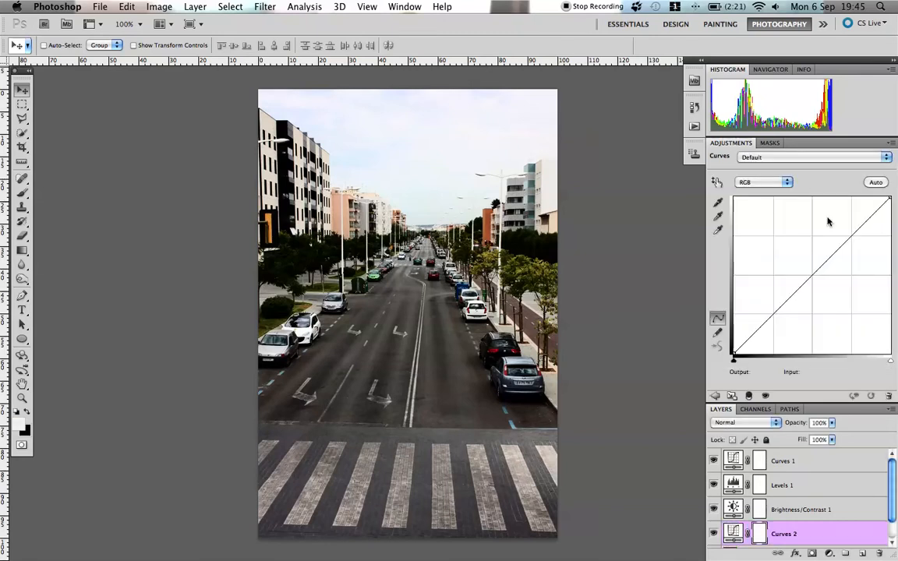
- In Curves 2, shape the Red channel into an S-curve with lowered shadows and lifted highlights
click(764, 181)
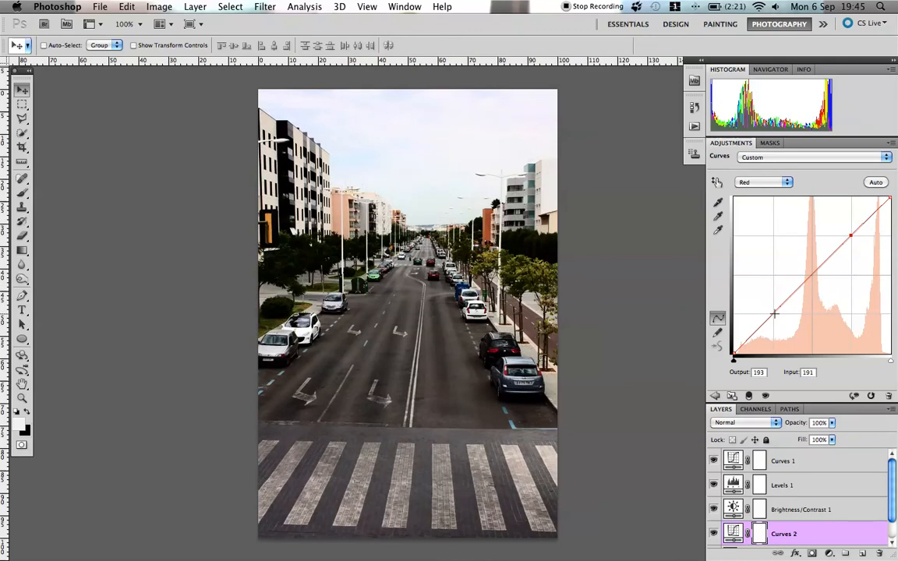
drag(774, 315, 789, 333)
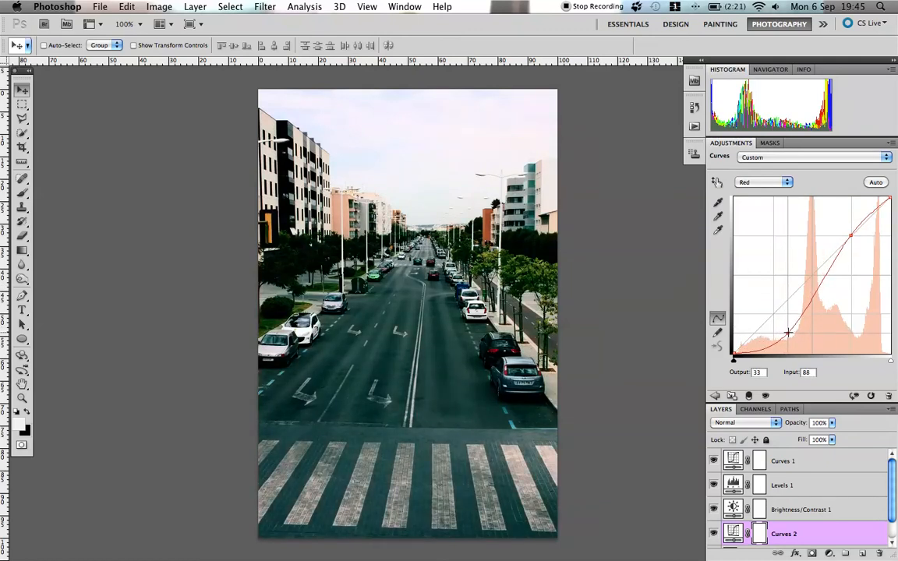
drag(788, 333, 845, 238)
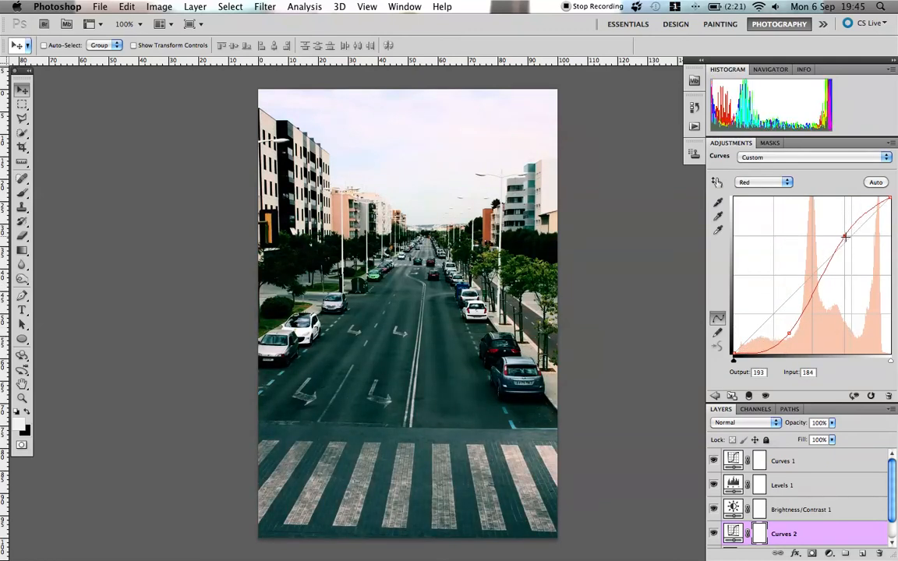
drag(846, 237, 840, 235)
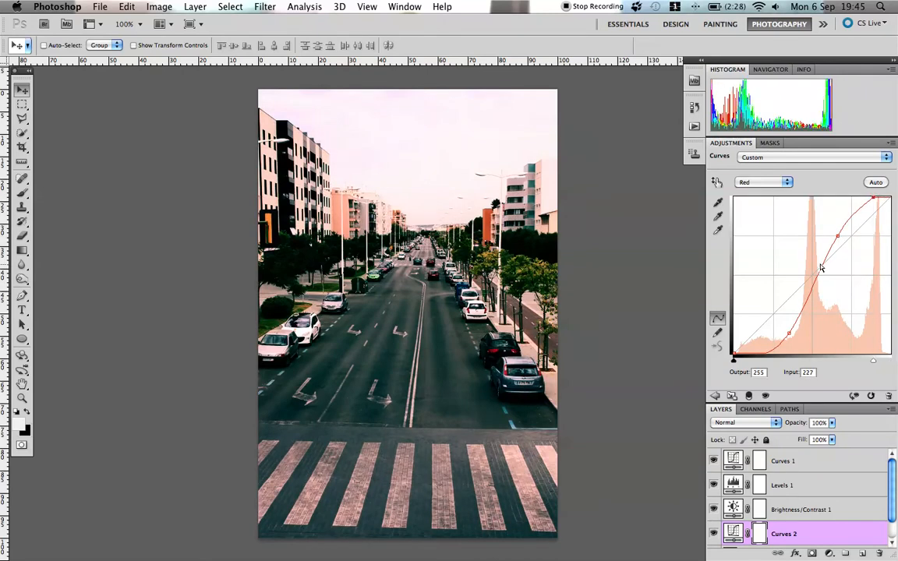
- Flatten the Blue channel by lowering its white point to warm the image
click(764, 181)
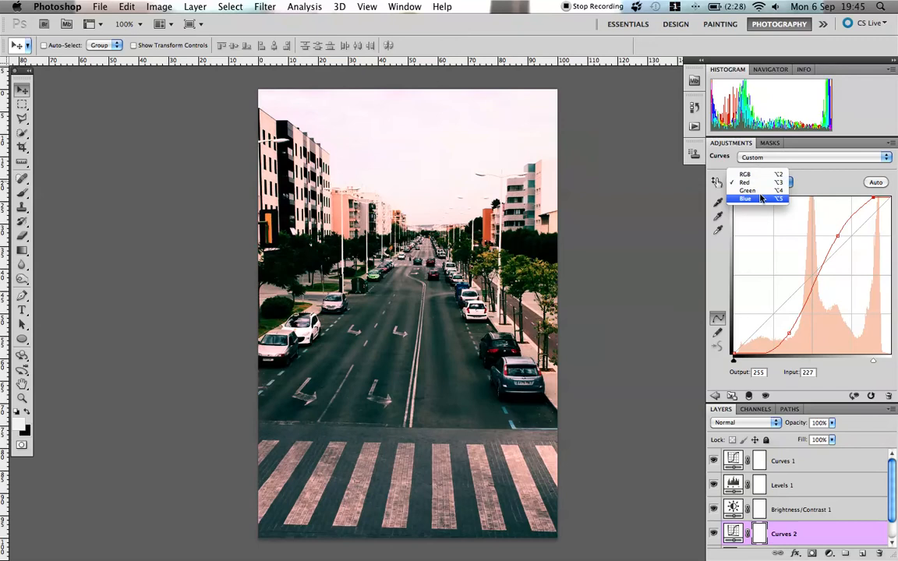
click(745, 199)
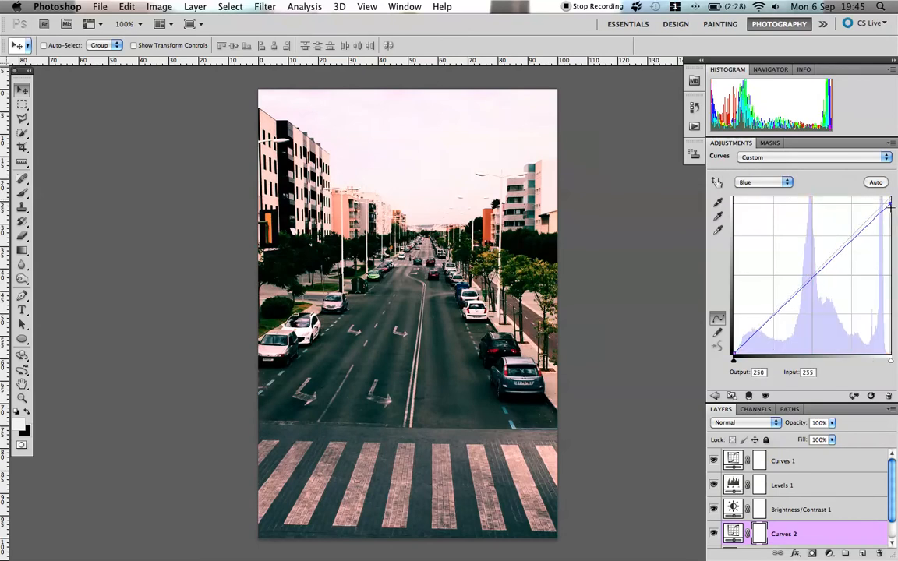
drag(891, 206, 891, 222)
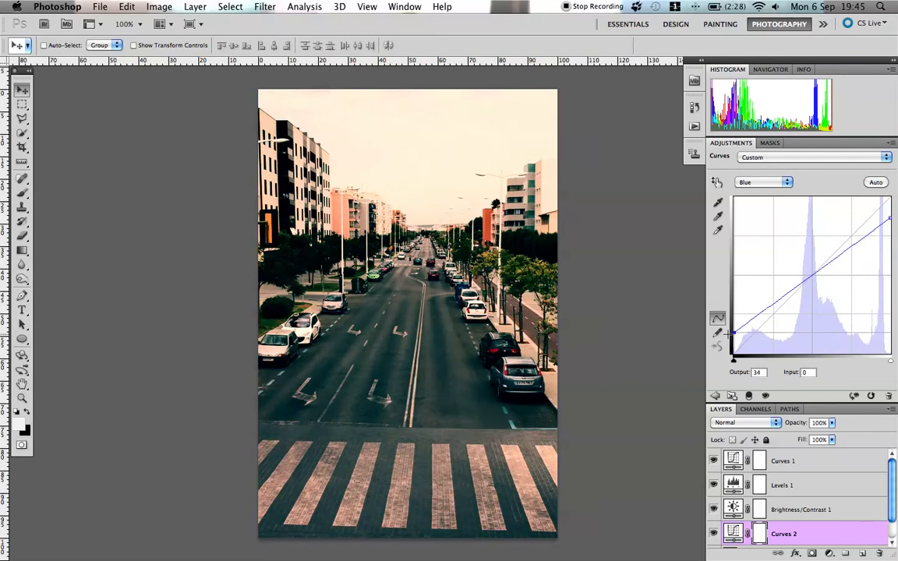
- Give the Green channel an S-curve for a yellow-green tint and change the layer's blend setting
click(764, 181)
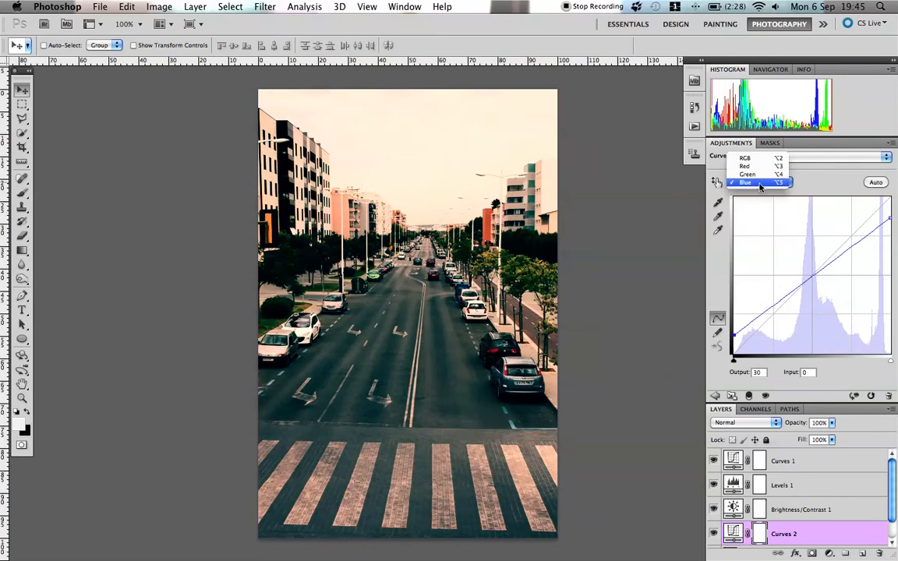
click(749, 175)
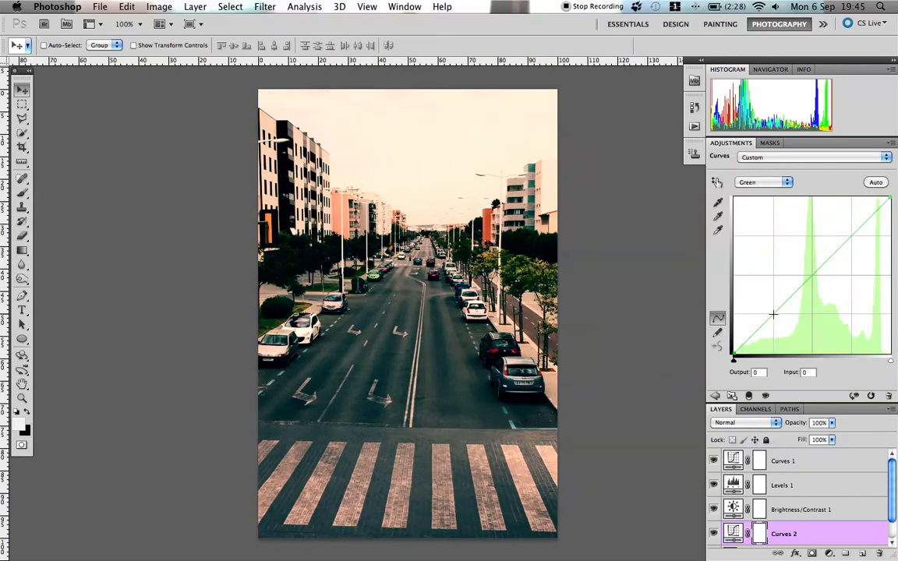
drag(774, 315, 839, 224)
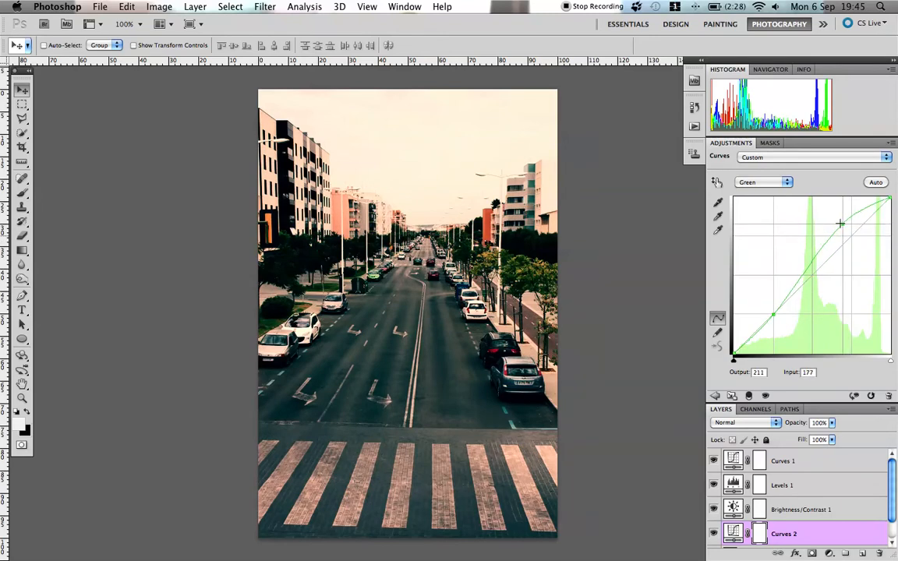
drag(840, 225, 773, 328)
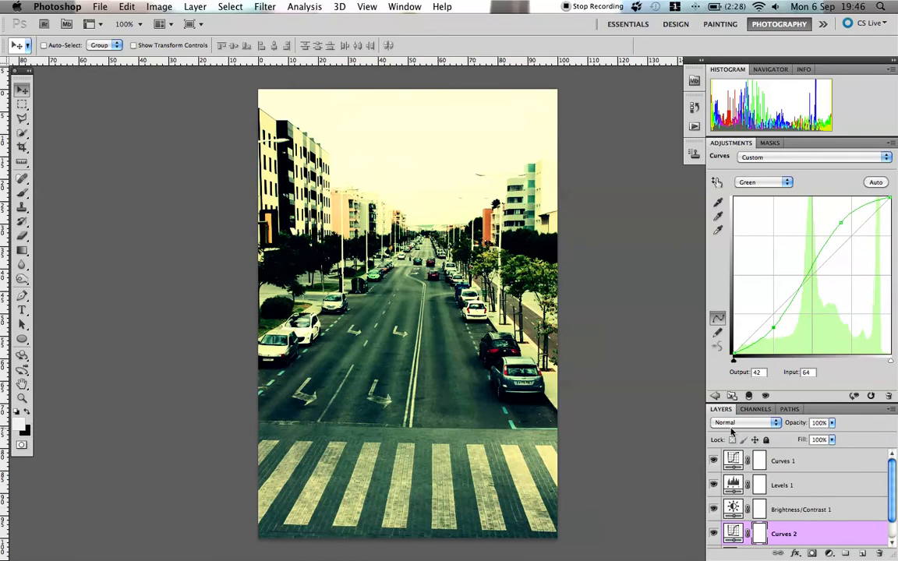
click(745, 423)
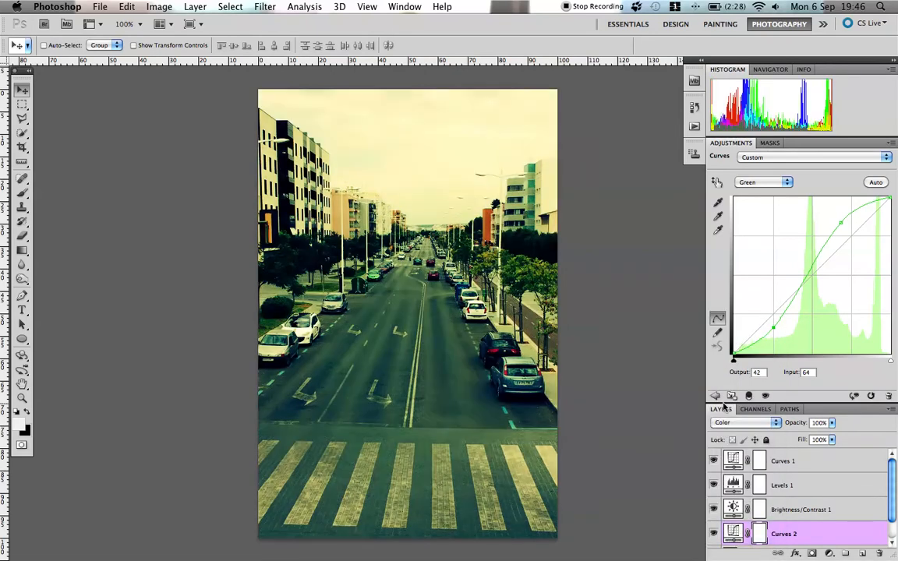
click(746, 421)
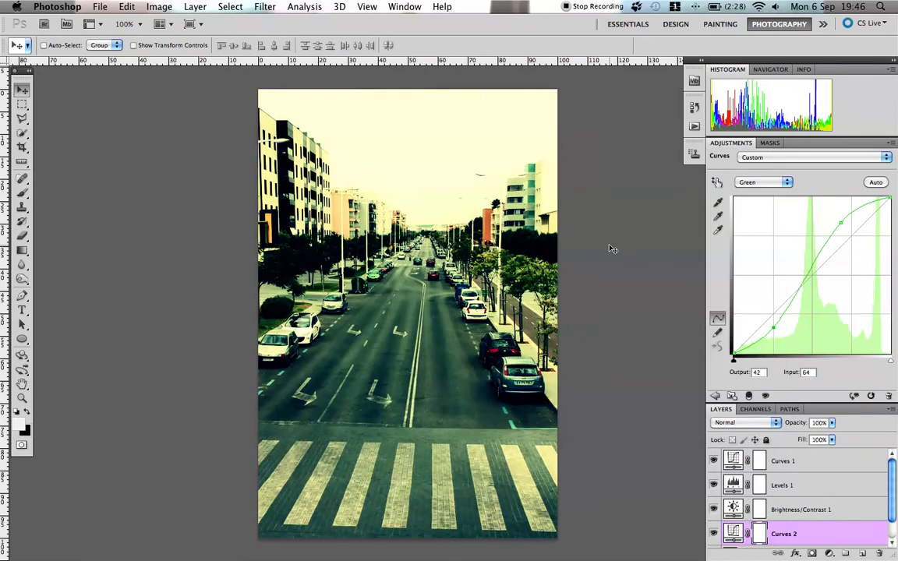
- Retune the shadow and highlight points of Curves 1's RGB S-curve for overall contrast
click(783, 462)
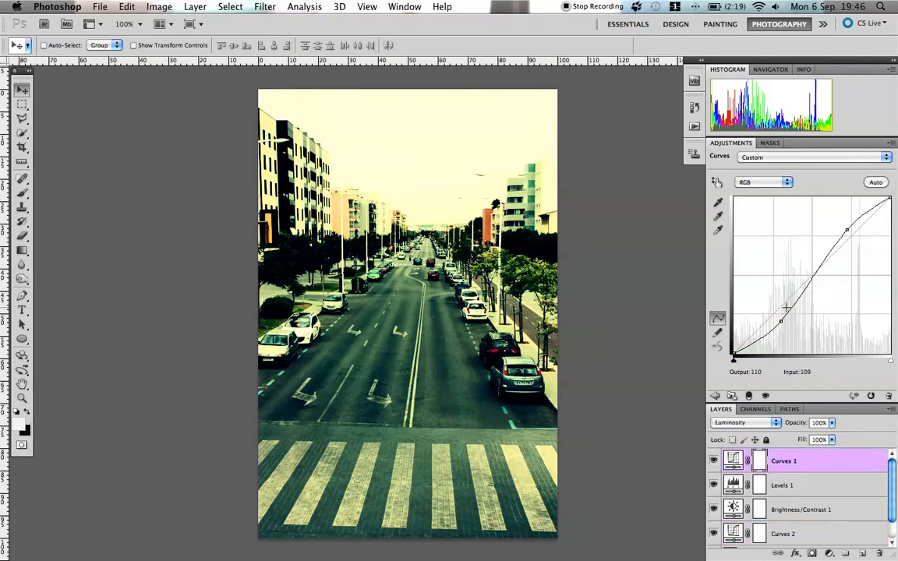
drag(781, 320, 782, 327)
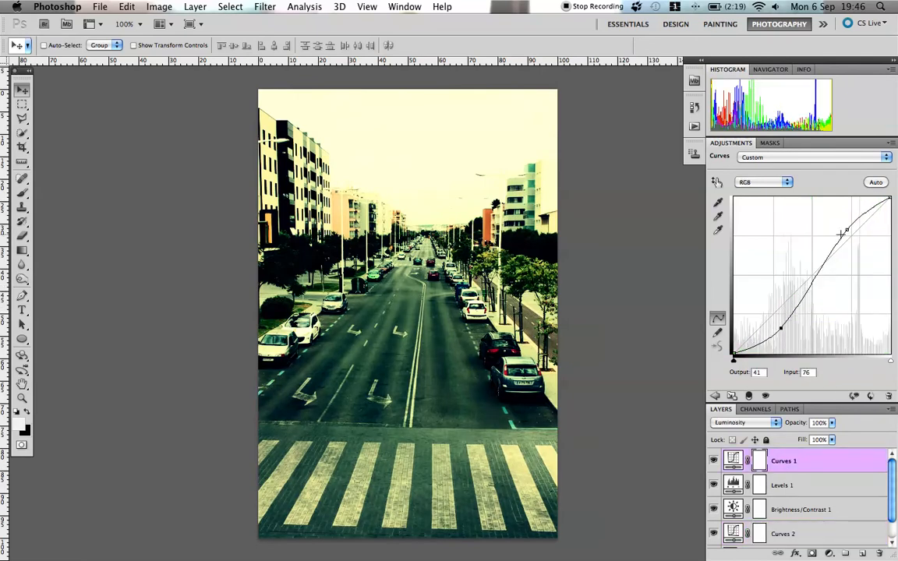
drag(845, 234, 858, 242)
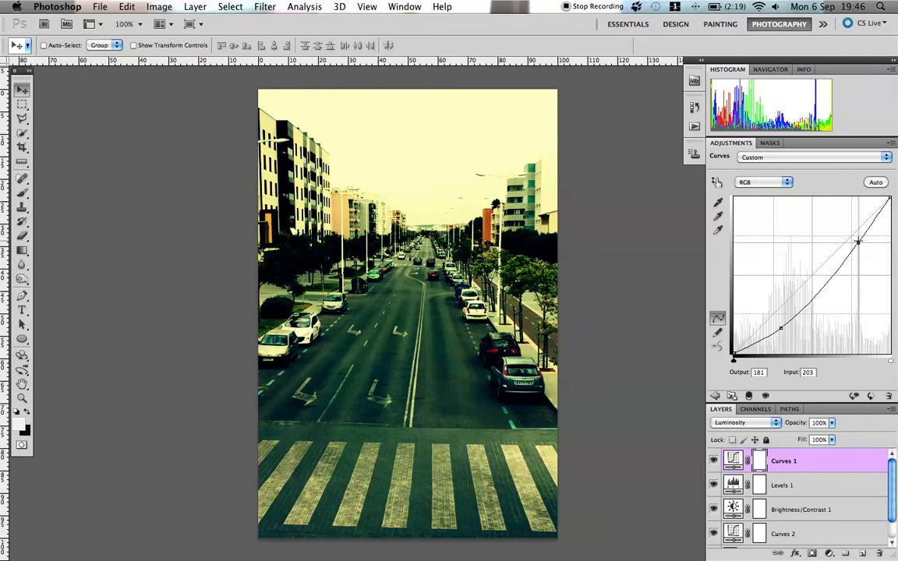
drag(858, 241, 845, 231)
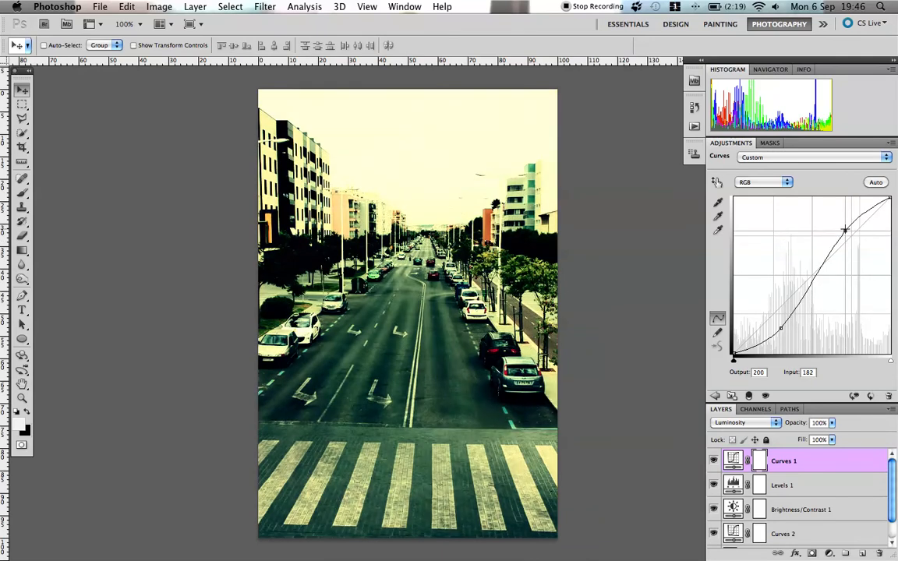
drag(845, 230, 849, 233)
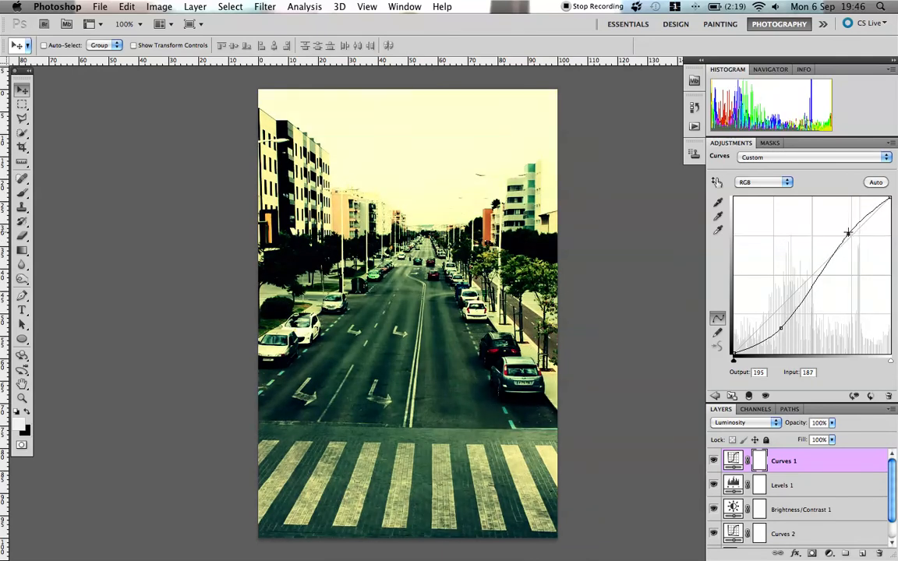
drag(781, 327, 781, 323)
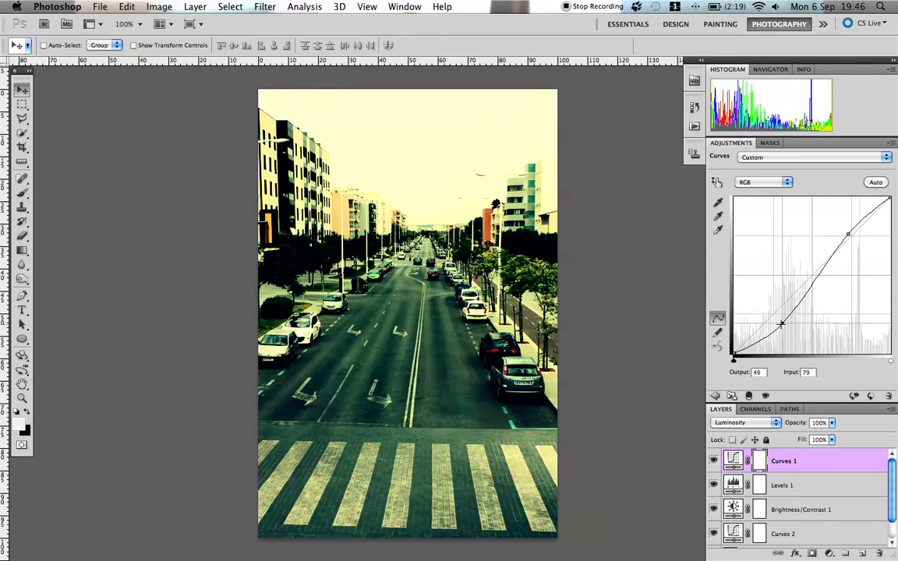
scroll(down, 3)
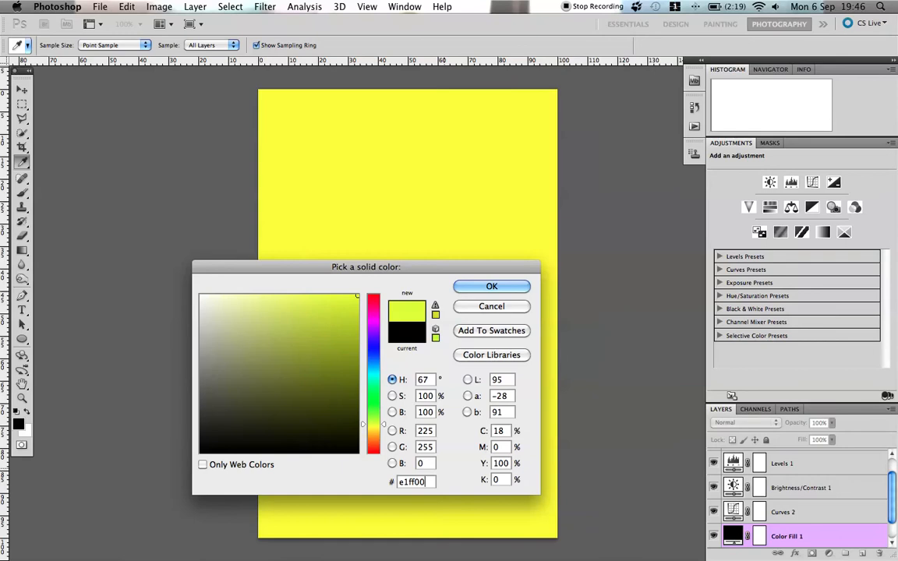
- Confirm the yellow-green Solid Color fill layer and reopen Curves 2 for editing
click(492, 285)
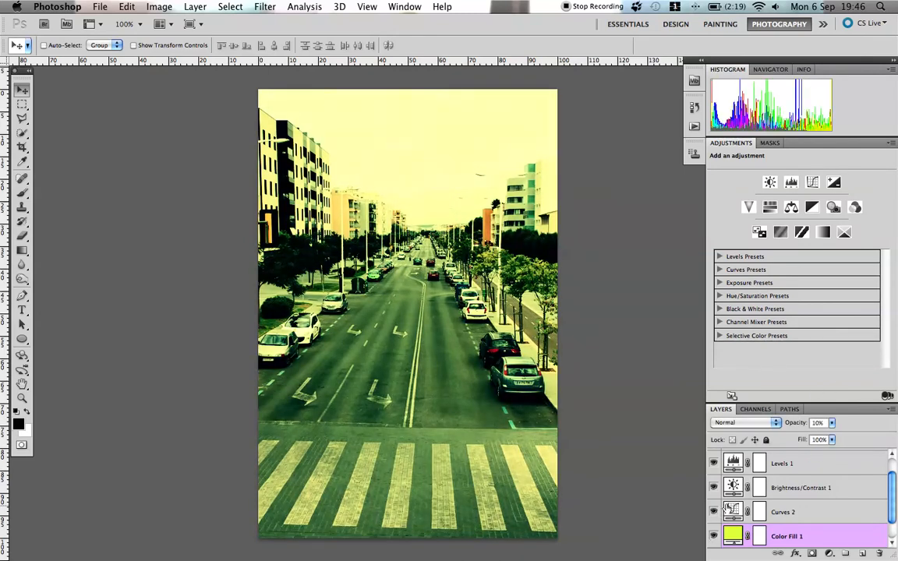
click(783, 511)
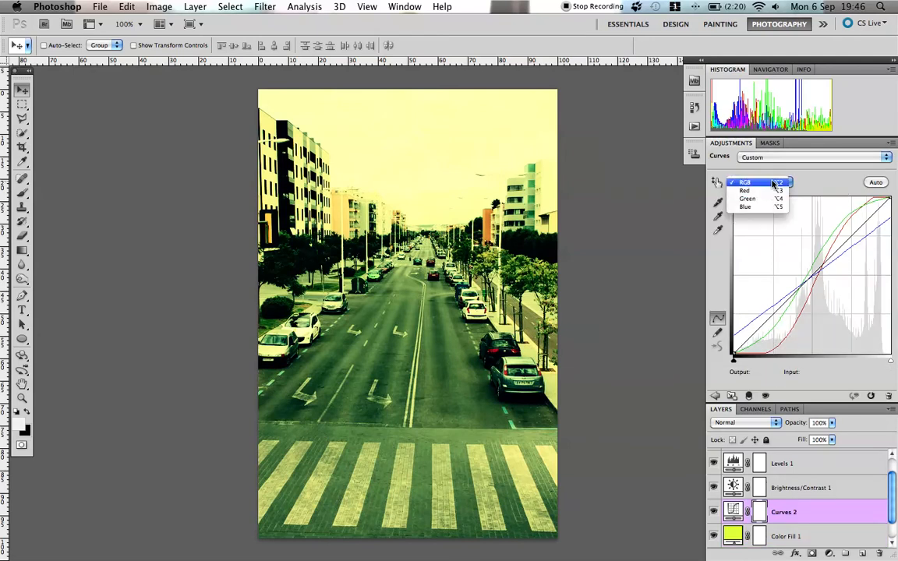
- Bend Curves 2's Green channel into an S-curve with darker shadows and brighter highlights
click(748, 198)
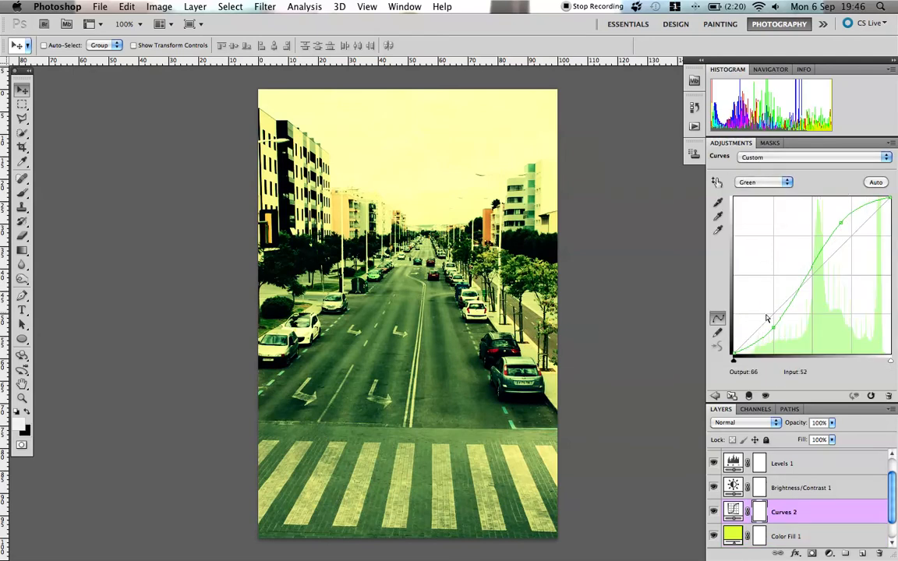
drag(767, 318, 820, 268)
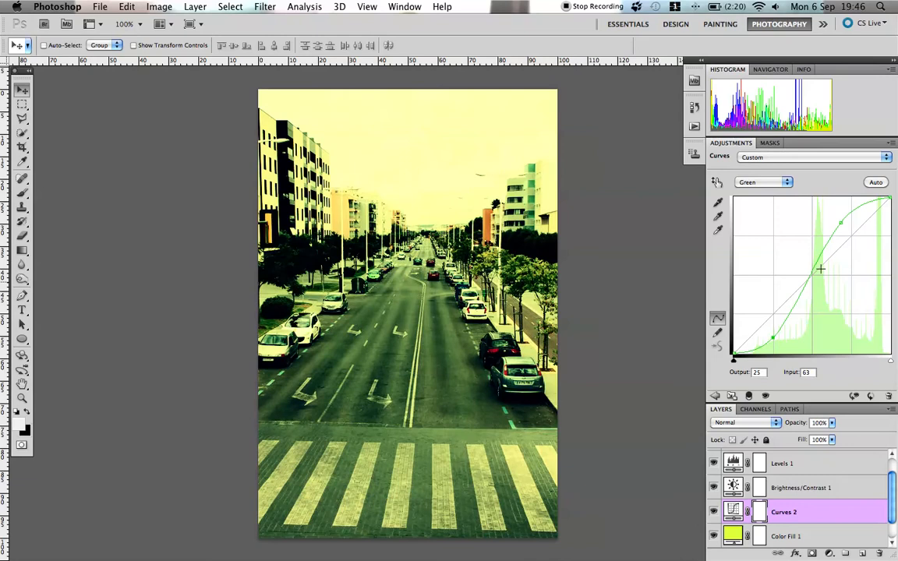
drag(842, 222, 842, 227)
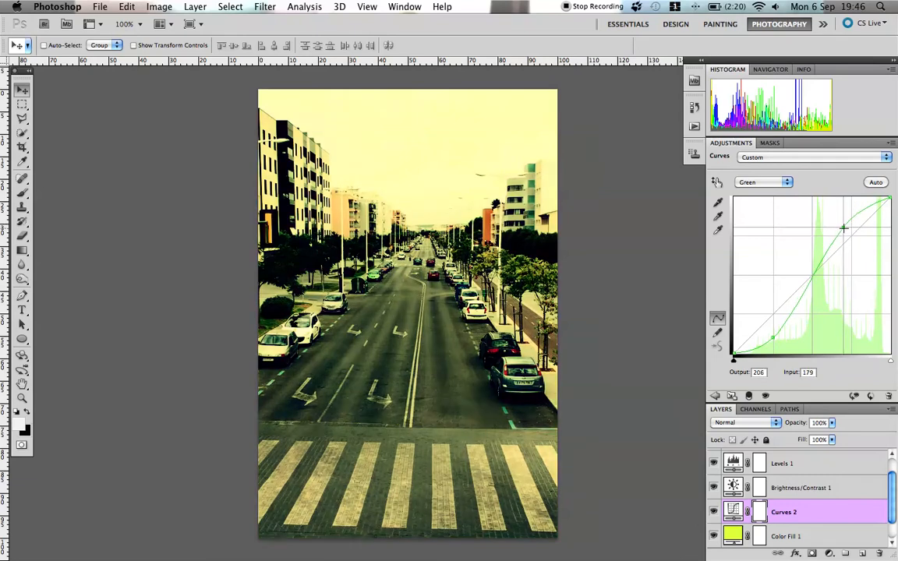
- Lift the Blue channel's black point and lower its white point, then make Background active
click(764, 181)
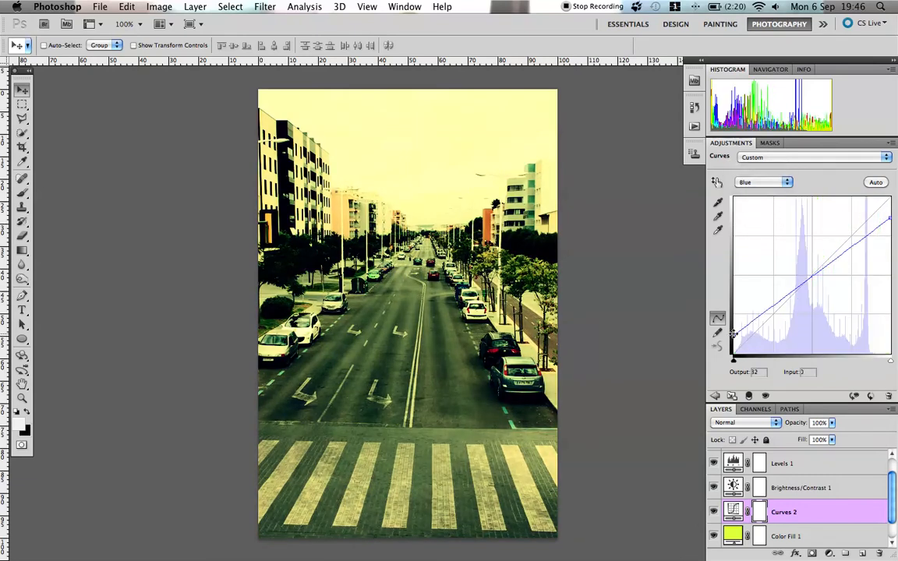
drag(733, 337, 733, 326)
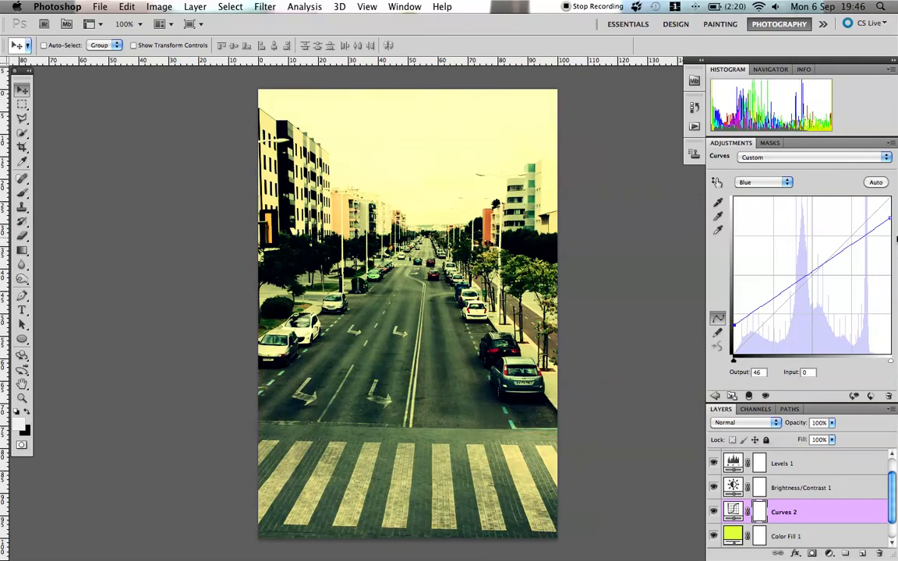
drag(889, 217, 889, 218)
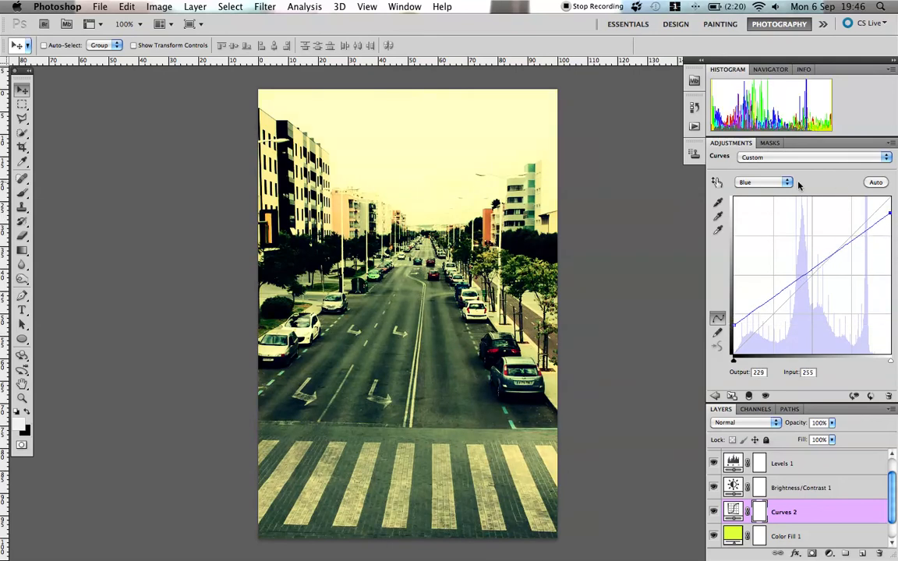
click(765, 181)
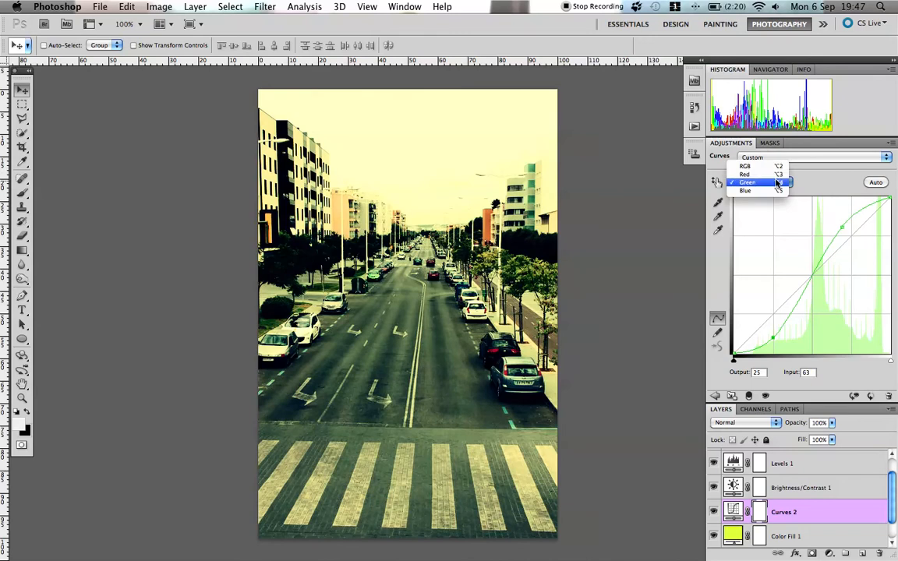
click(745, 175)
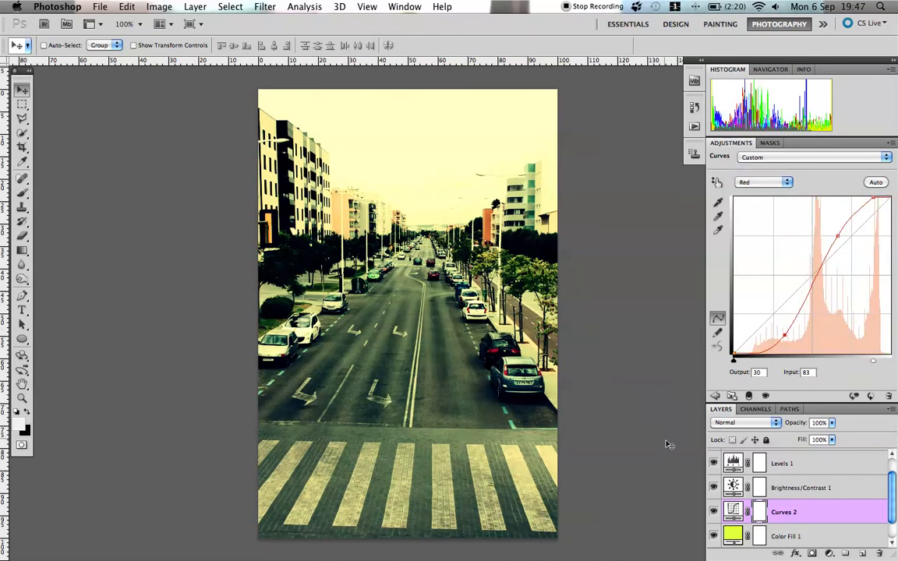
scroll(down, 3)
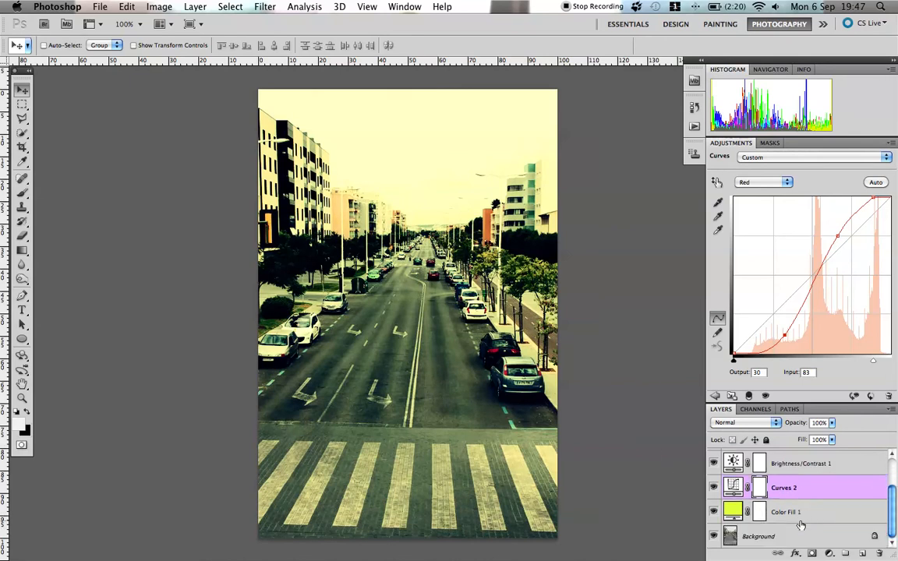
click(758, 537)
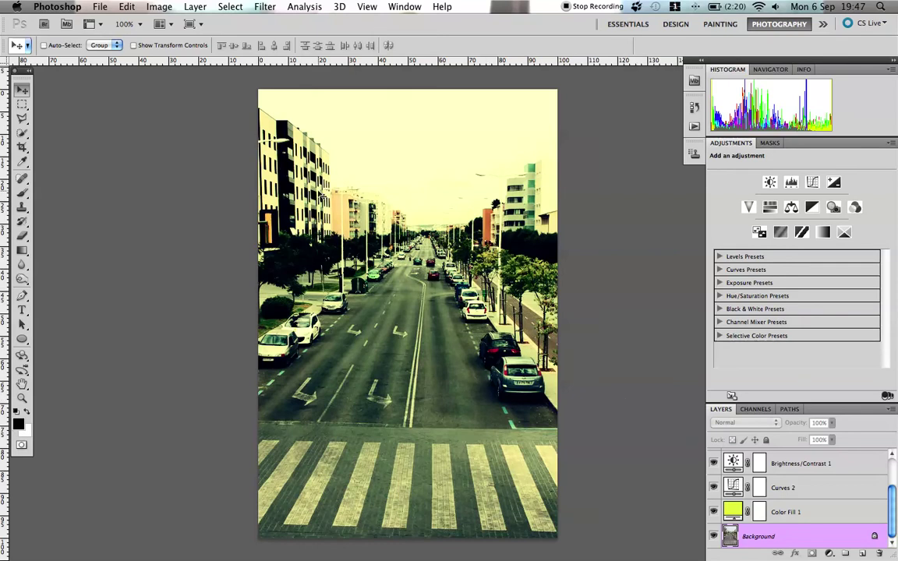
- Measure a straight edge with the Ruler Tool and straighten the photo along that line
click(22, 163)
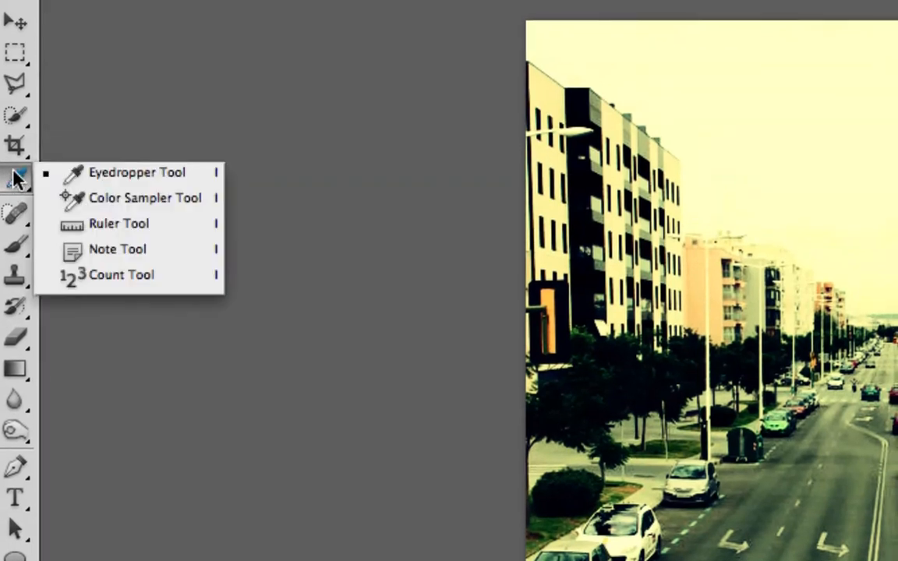
click(119, 225)
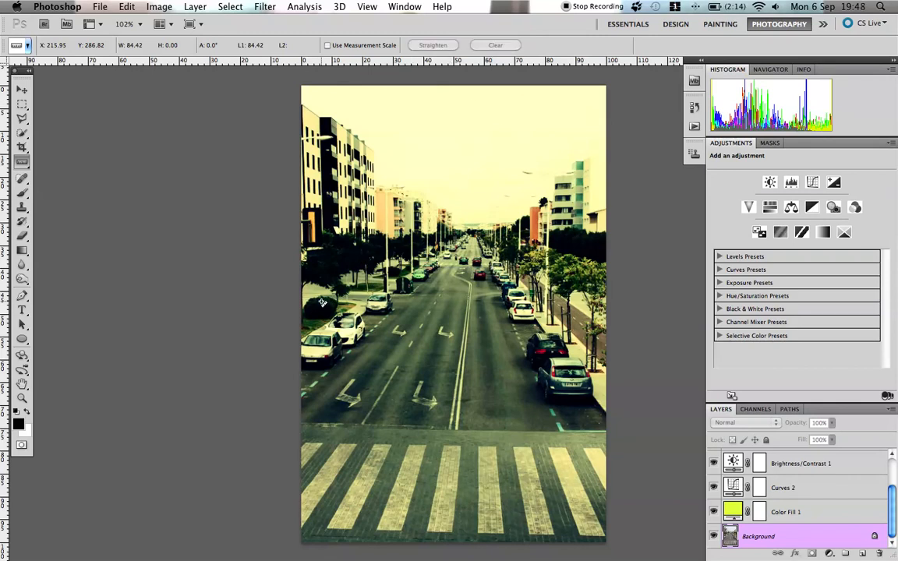
mouse_move(430, 280)
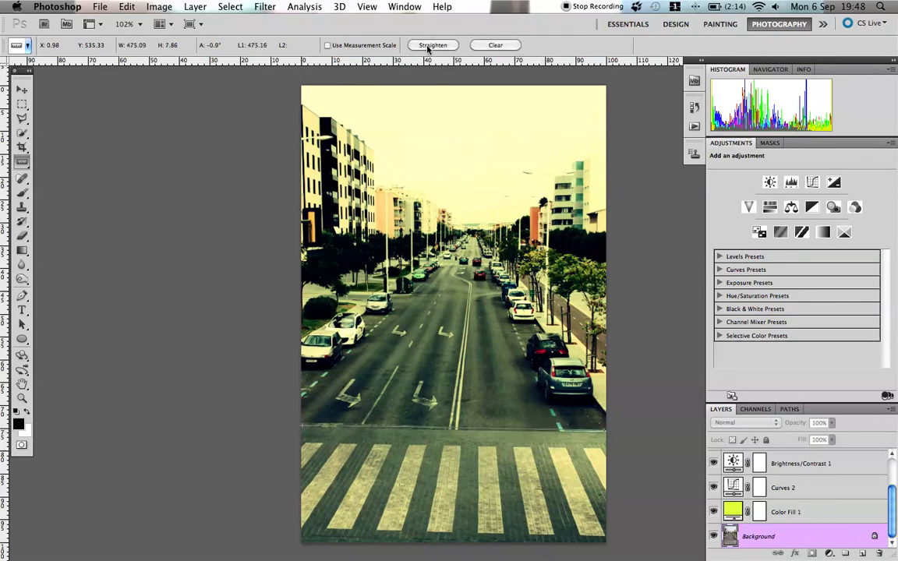
click(434, 44)
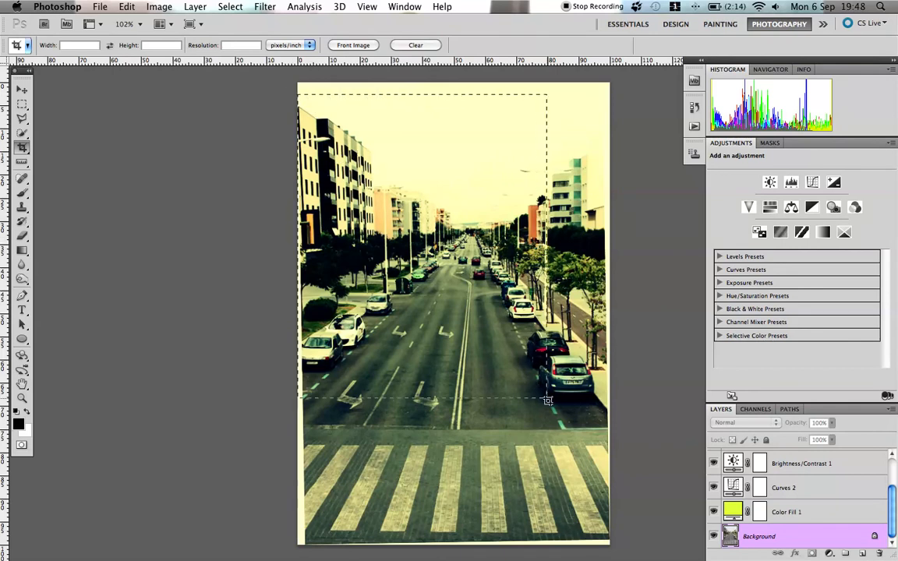
- Draw a crop box inside the blank borders, tighten its top edge and commit the crop
drag(549, 399, 605, 536)
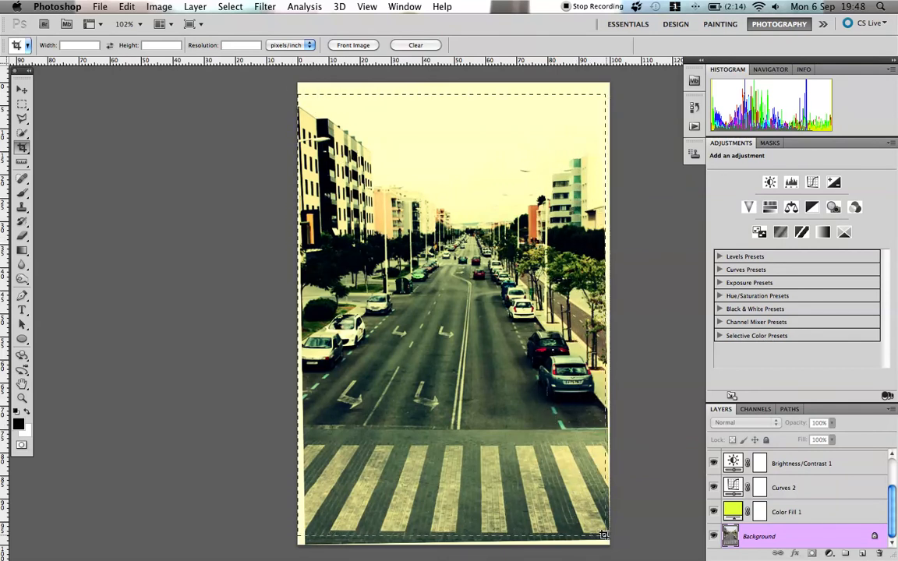
click(22, 118)
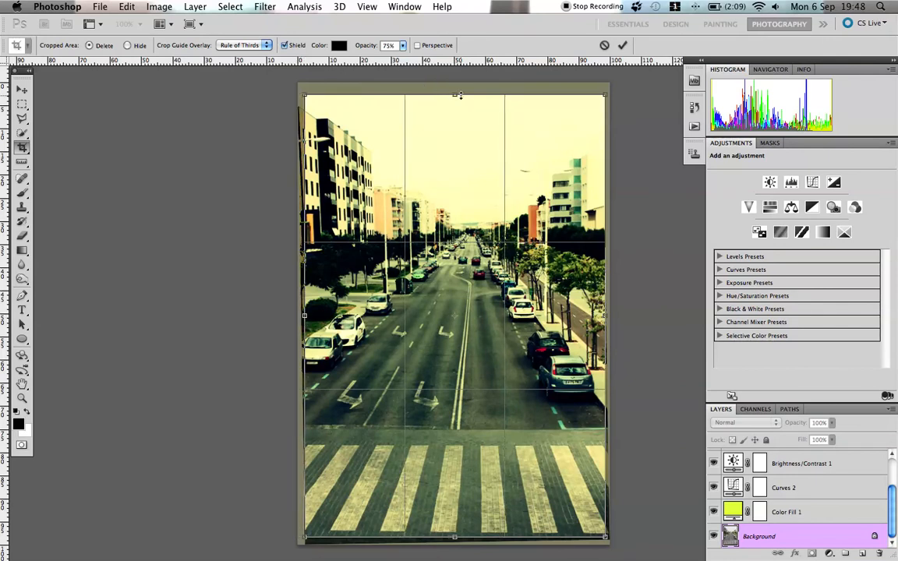
drag(455, 95, 459, 81)
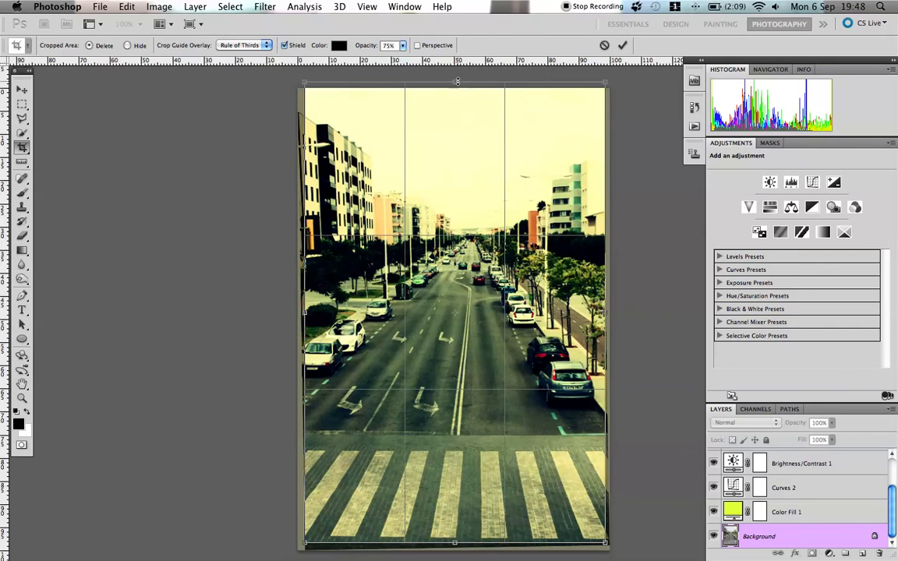
drag(455, 81, 455, 96)
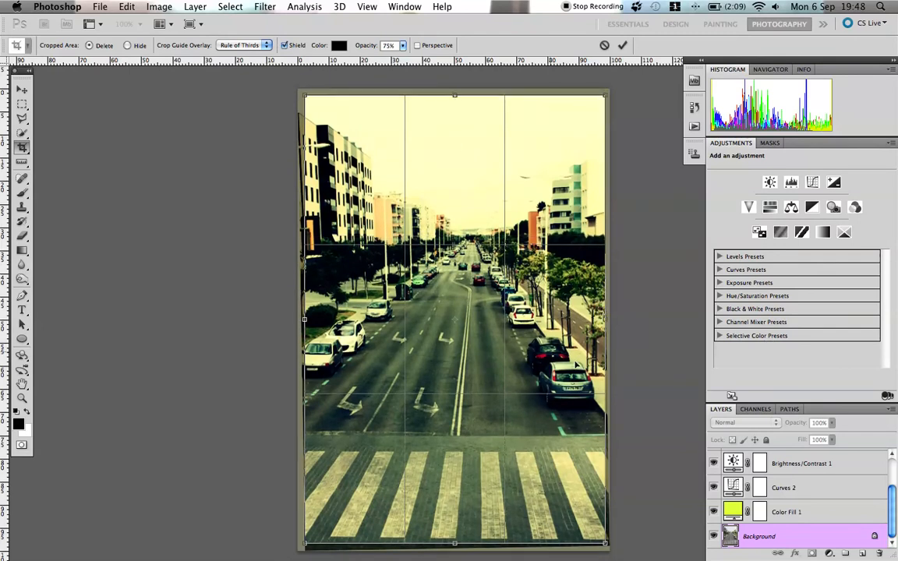
click(623, 44)
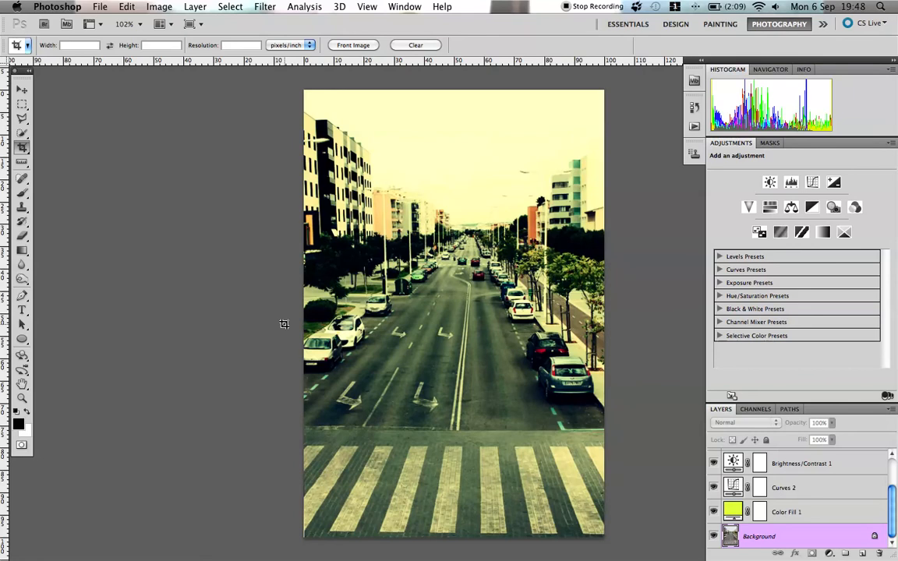
mouse_move(667, 493)
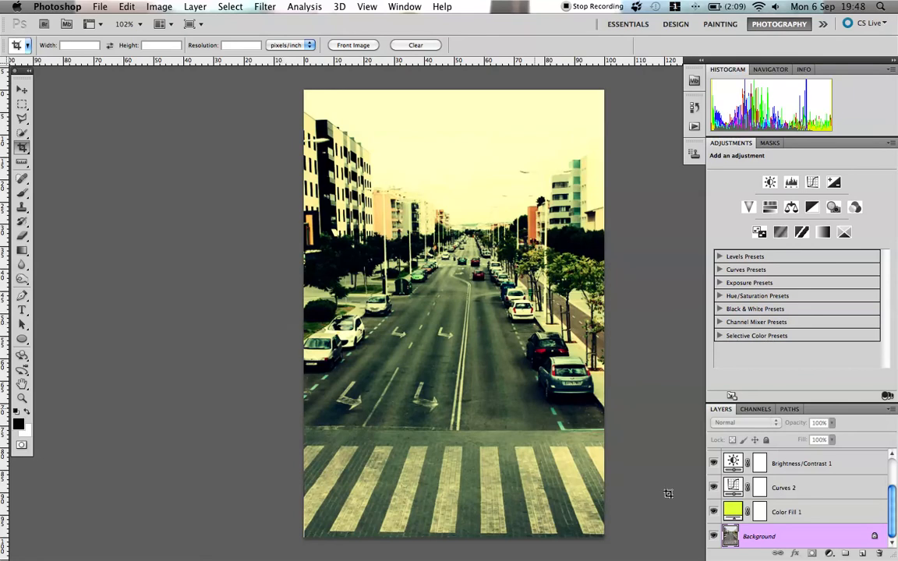
mouse_move(590, 380)
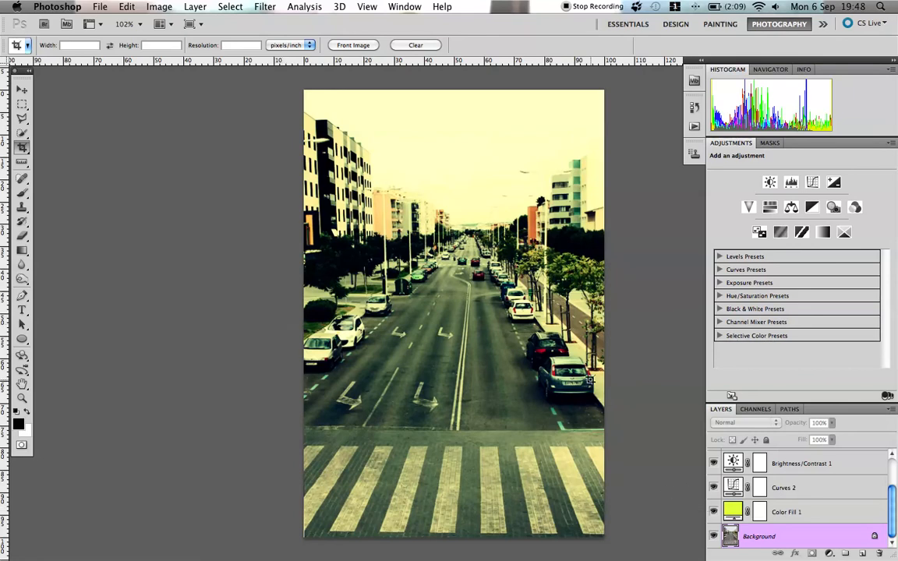